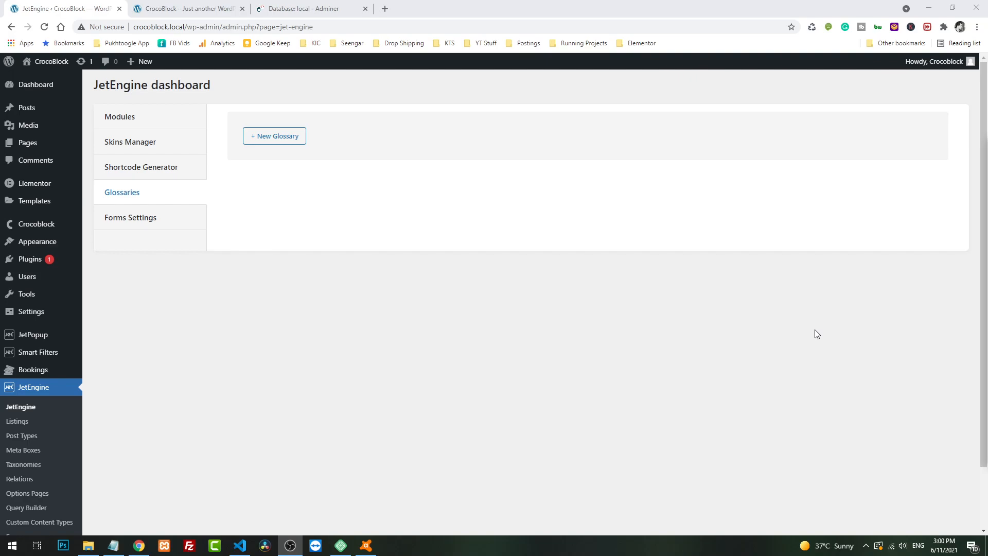
mouse_move(555, 328)
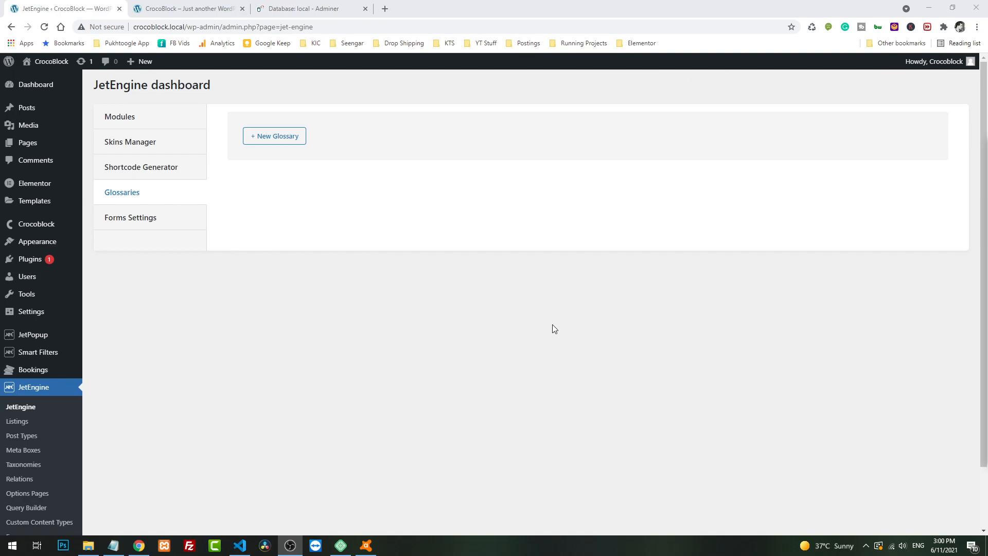
Step: Add a new glossary 'Country' with options Pakistan and Turkey
left_click(275, 136)
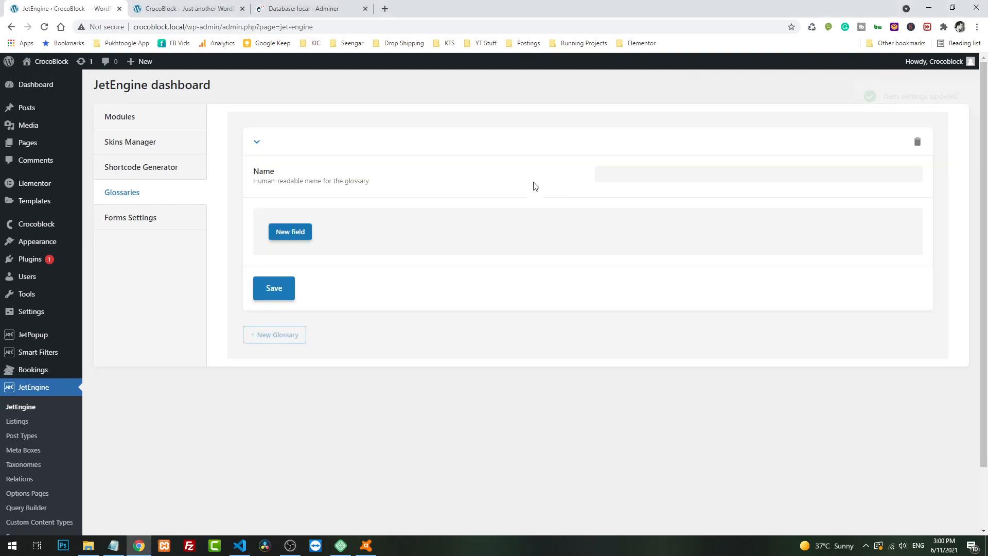
left_click(756, 173)
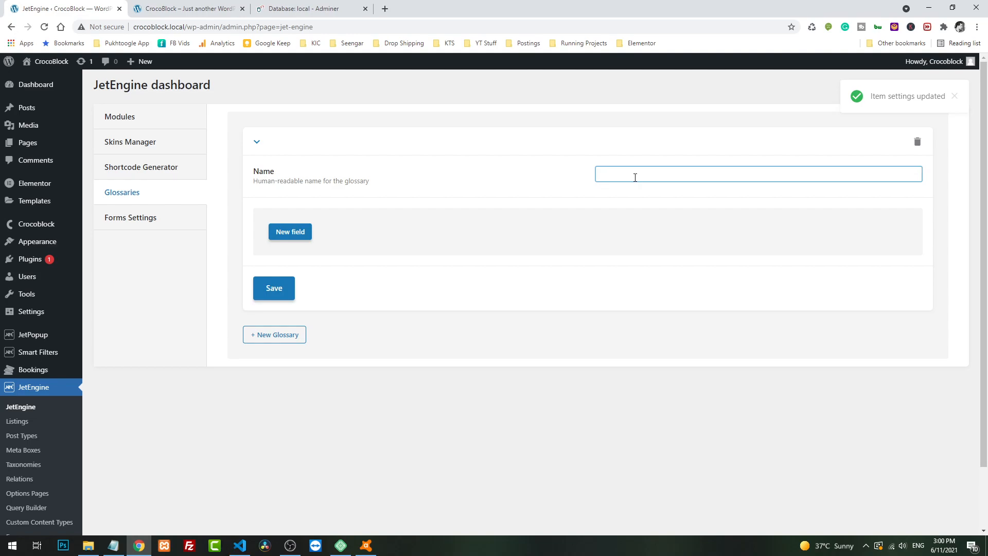
type("c")
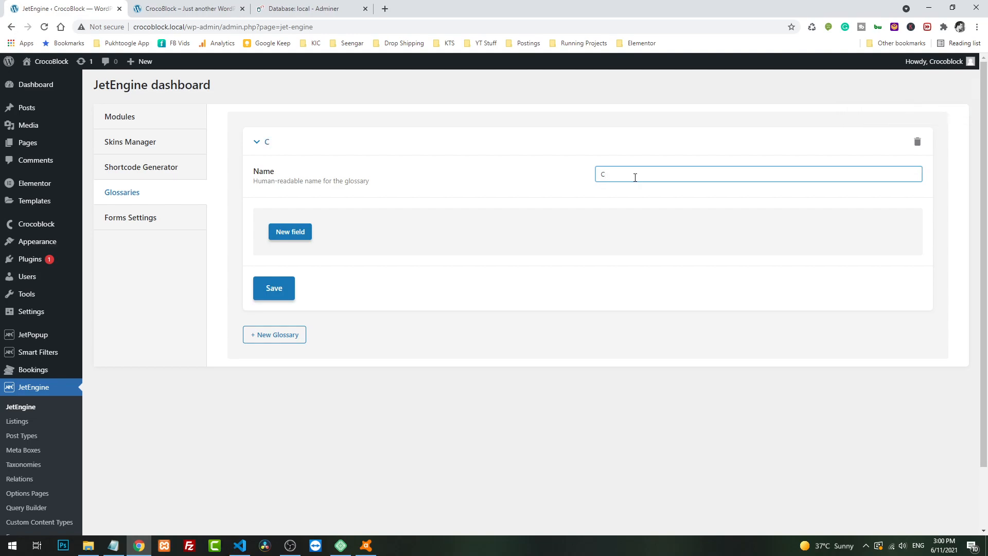
type("ountry")
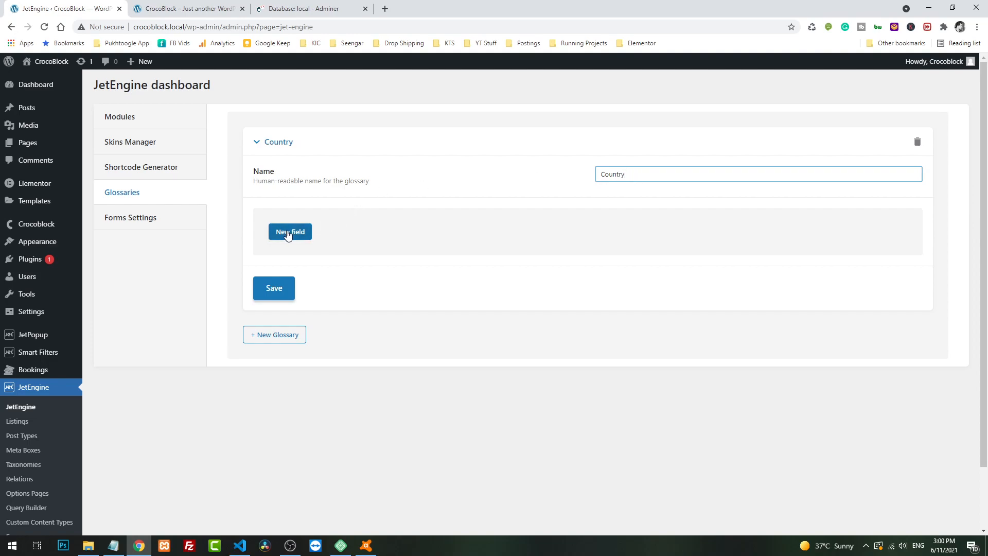
left_click(289, 231)
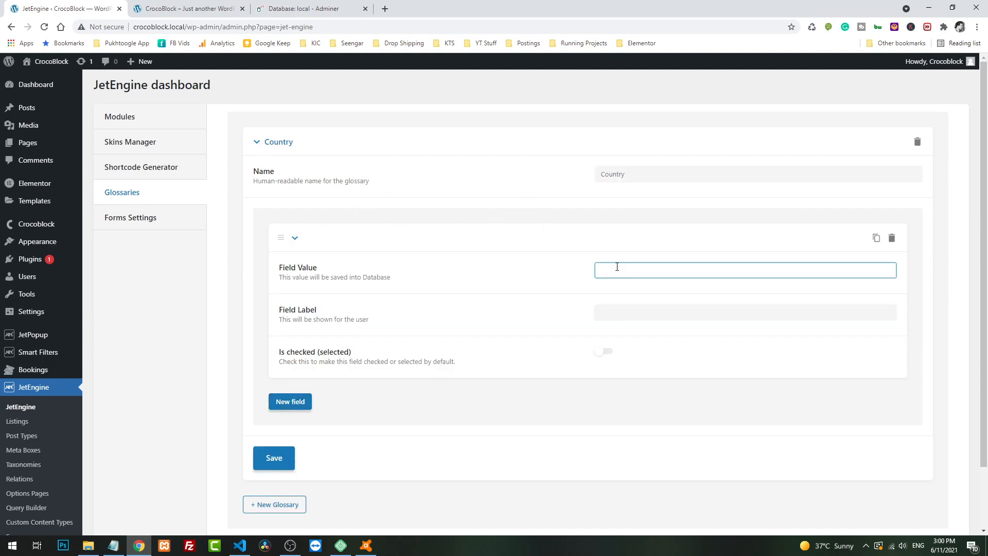
type("Pakistan")
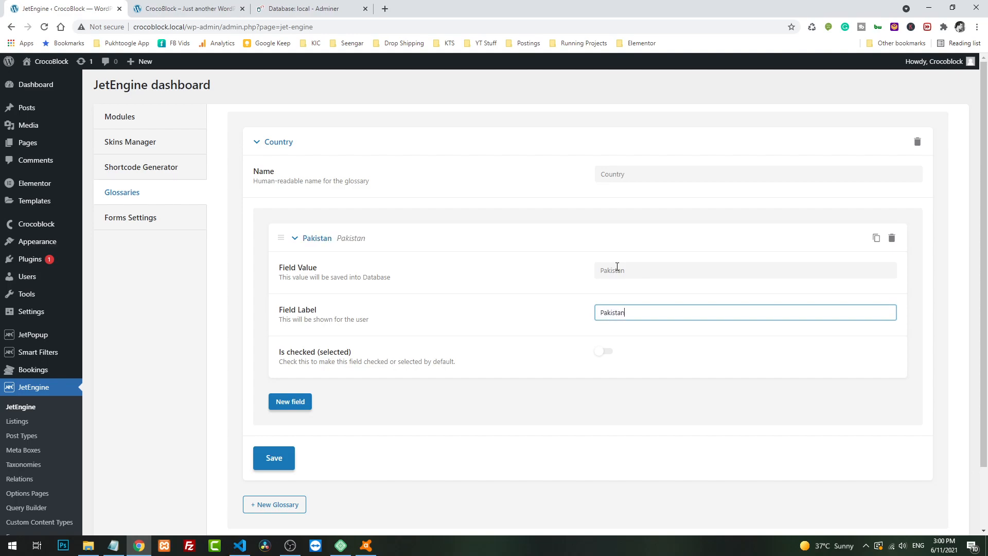
left_click(290, 402)
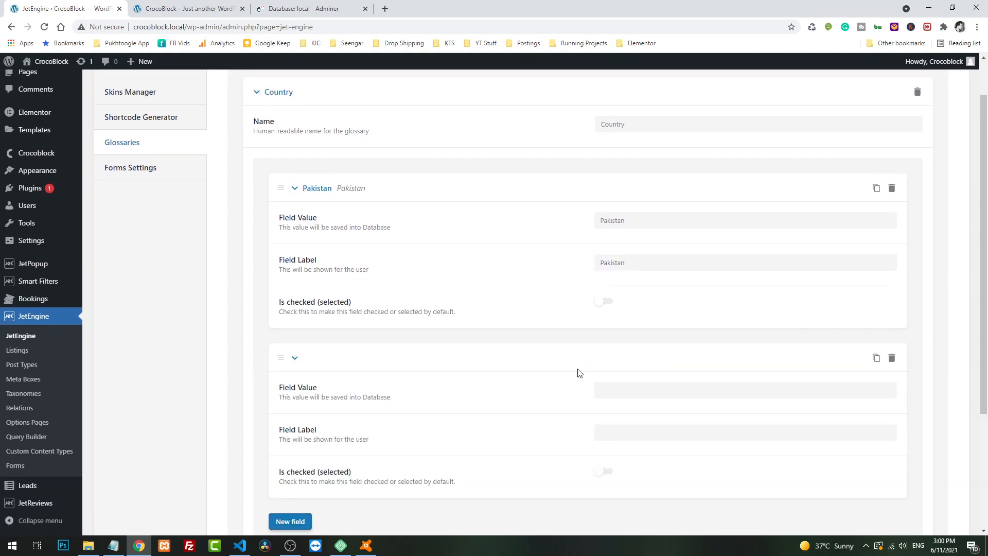
type("Turkey")
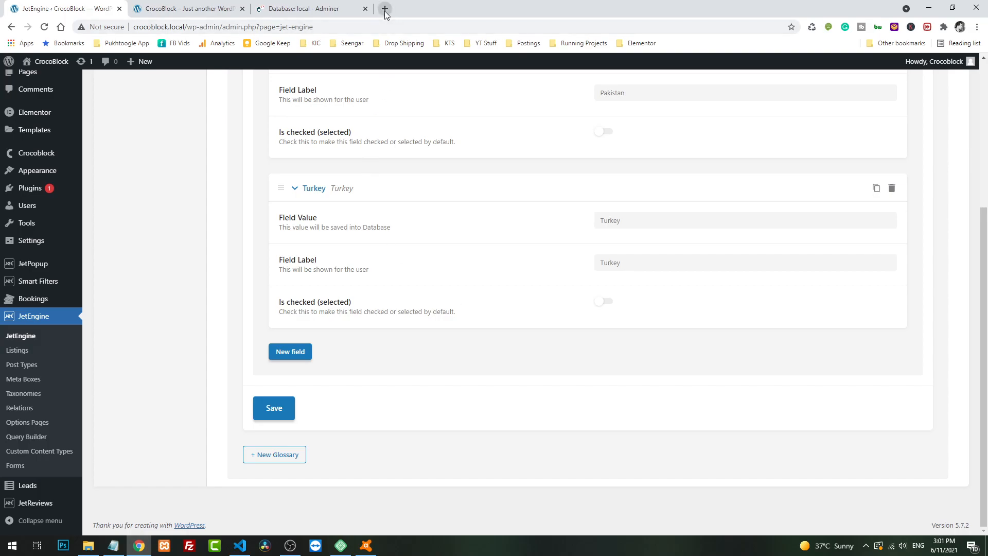
Step: Open row 5 of wp_jet_post_types in Adminer and select its meta_fields text
left_click(309, 8)
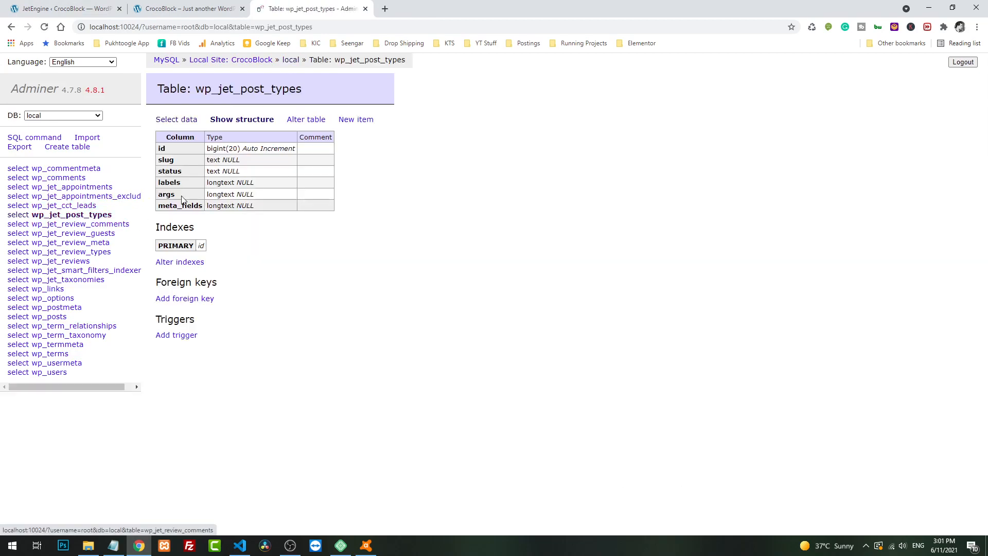
left_click(176, 119)
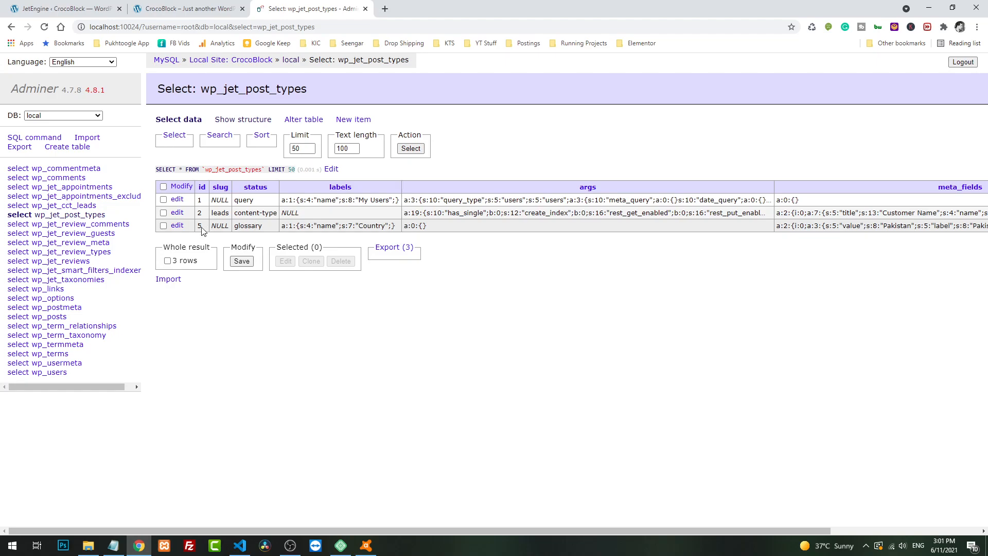
left_click(177, 226)
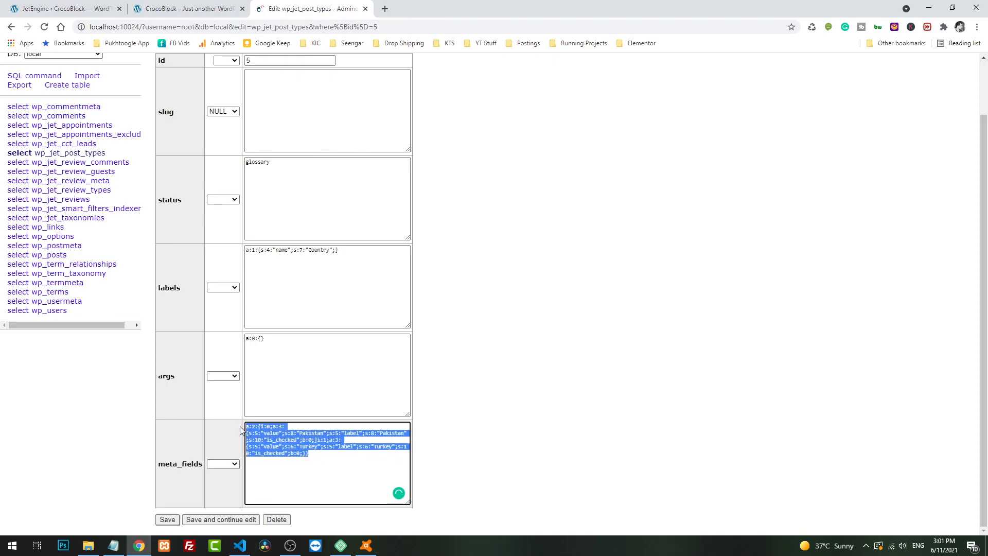
left_click(346, 470)
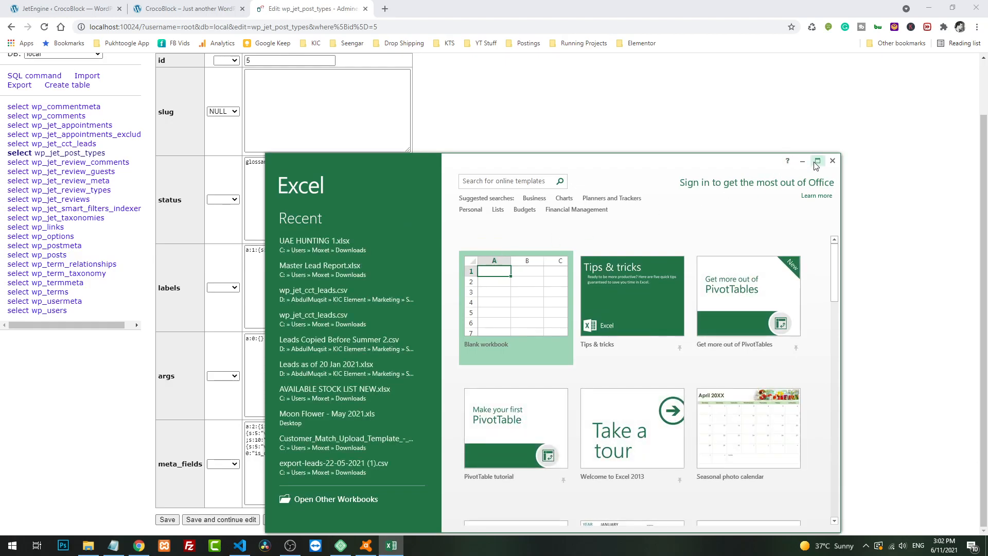
Step: Search 'country list github', open the plain-text countries Gist, and select the names
left_click(817, 160)
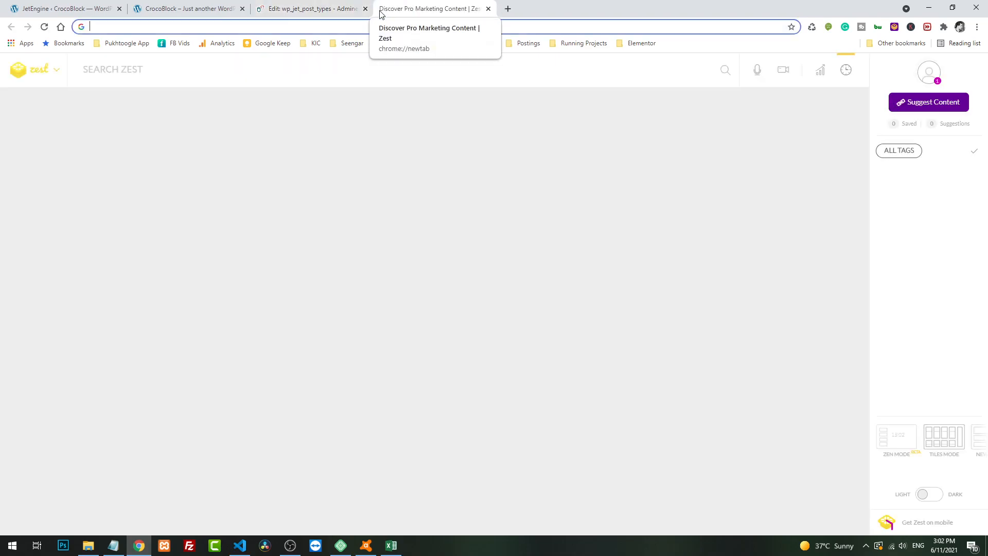
type("country list github")
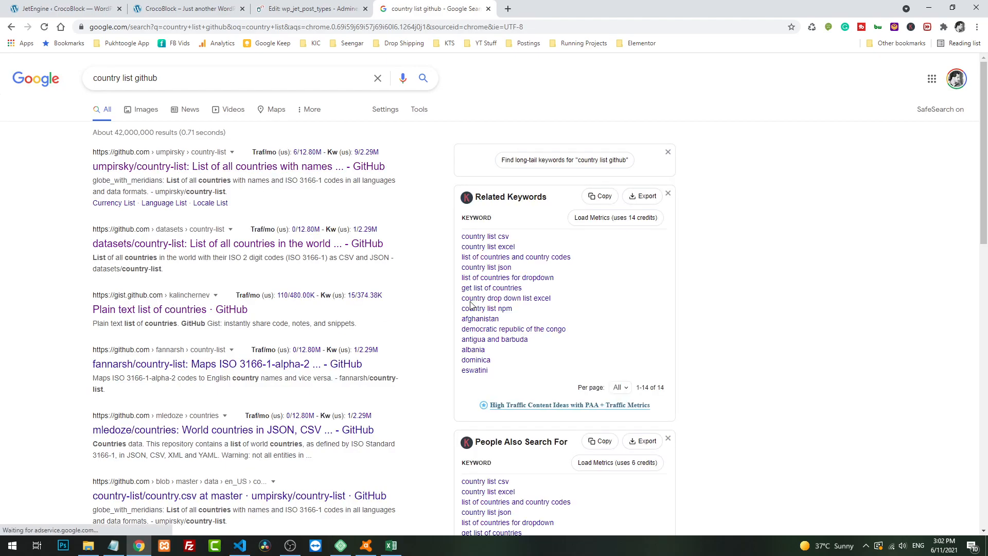
left_click(150, 309)
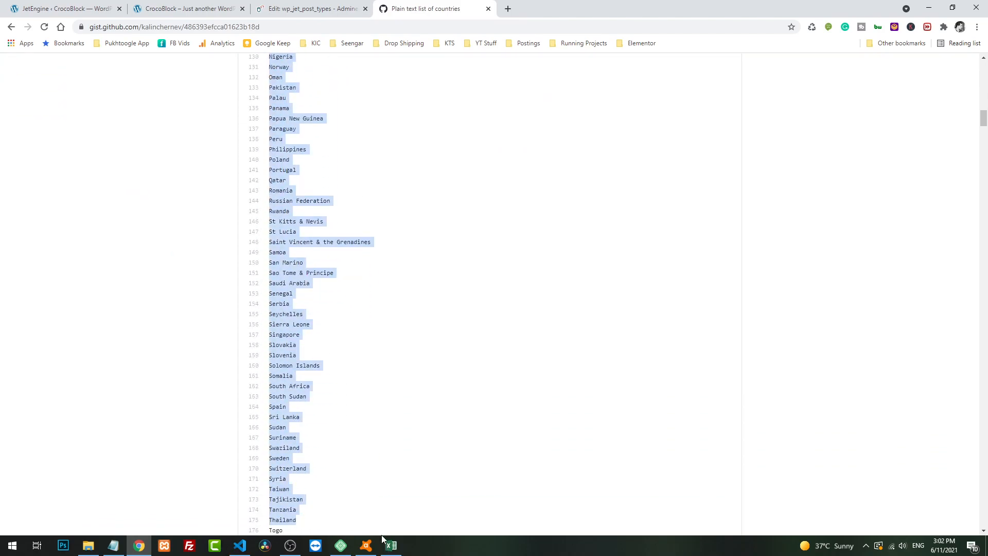
scroll("down", 3)
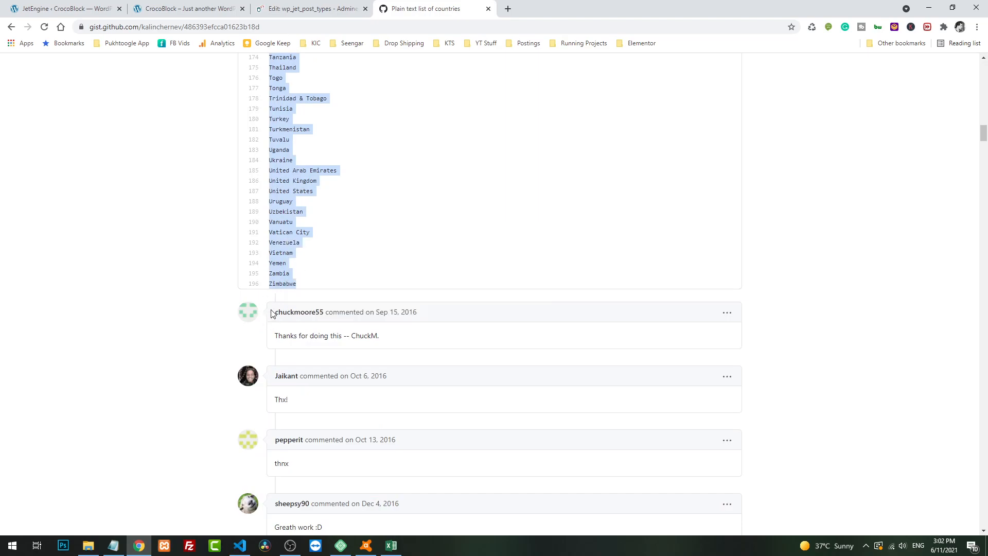
mouse_move(391, 545)
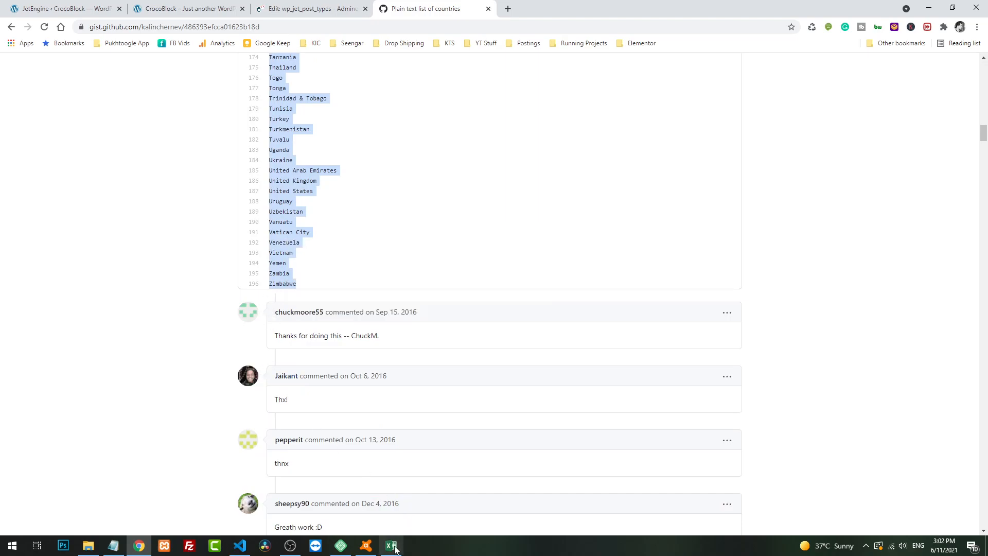
Step: Check the Country glossary's option fields, then bring up a blank Excel workbook
left_click(308, 8)
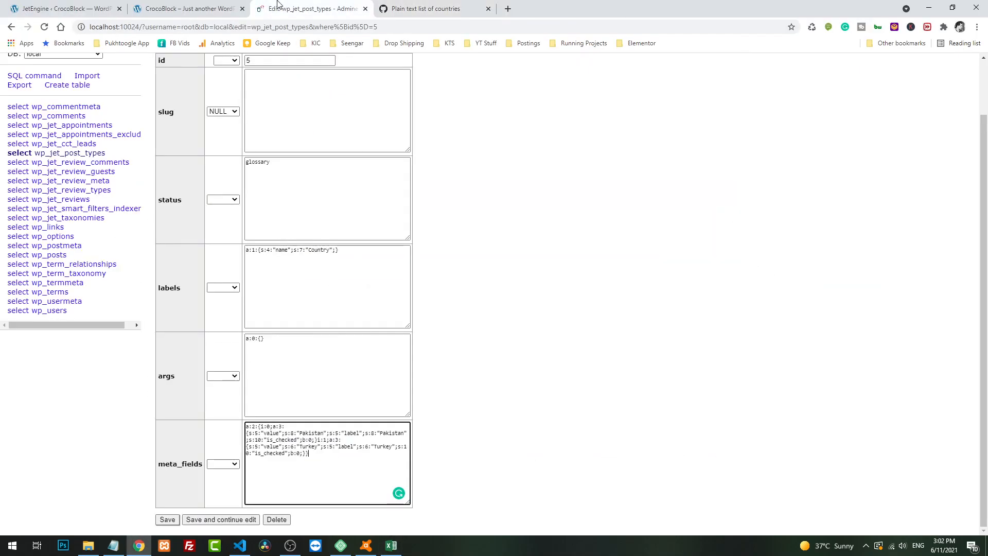
left_click(186, 9)
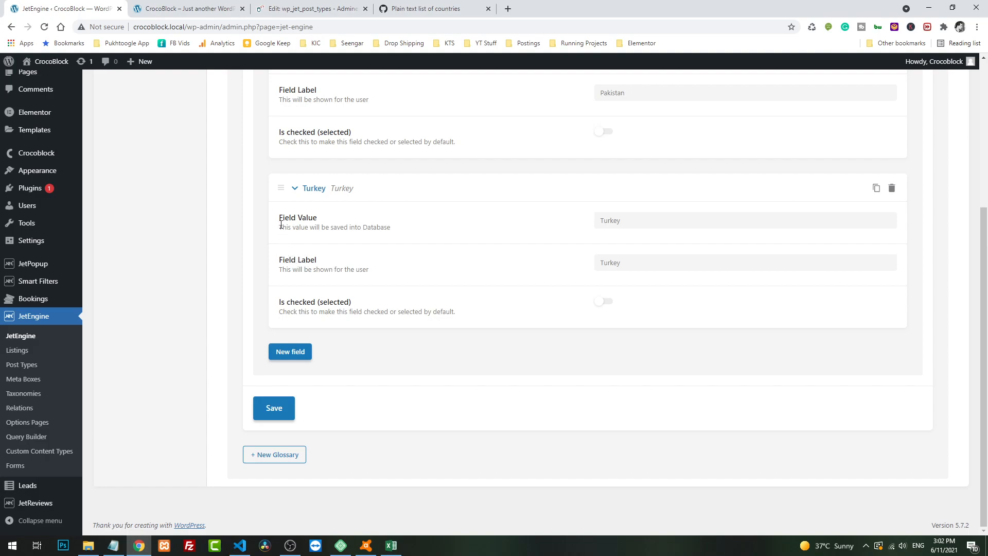
mouse_move(345, 251)
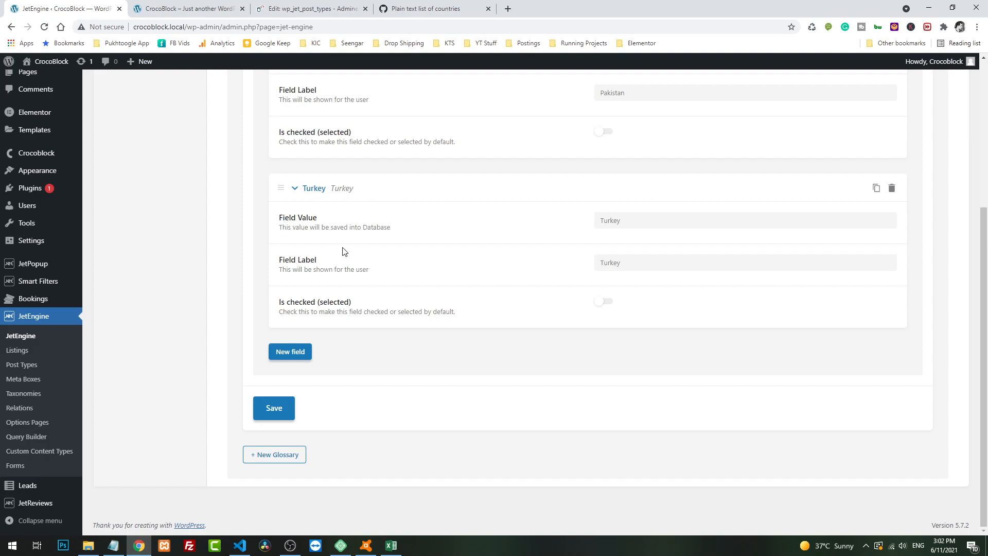
mouse_move(306, 224)
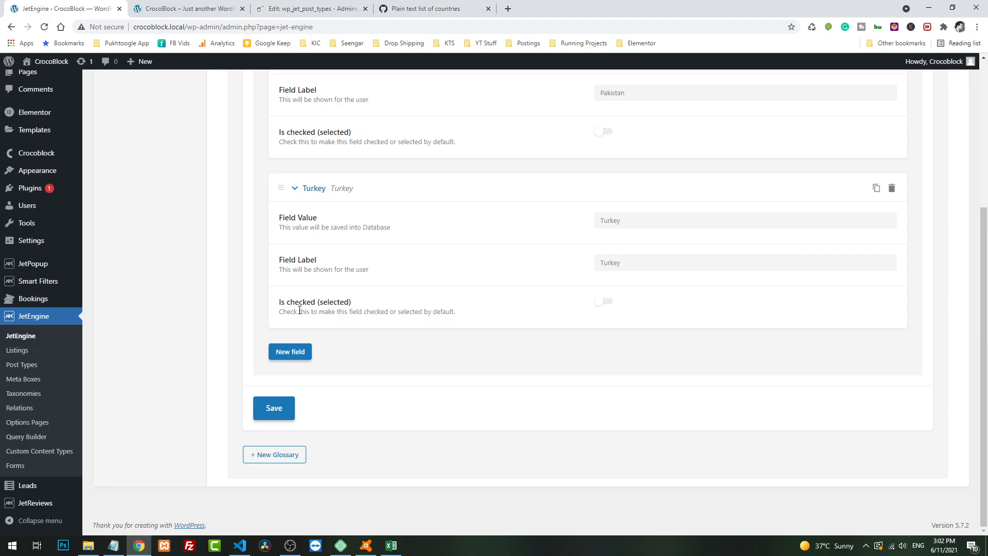
left_click(391, 544)
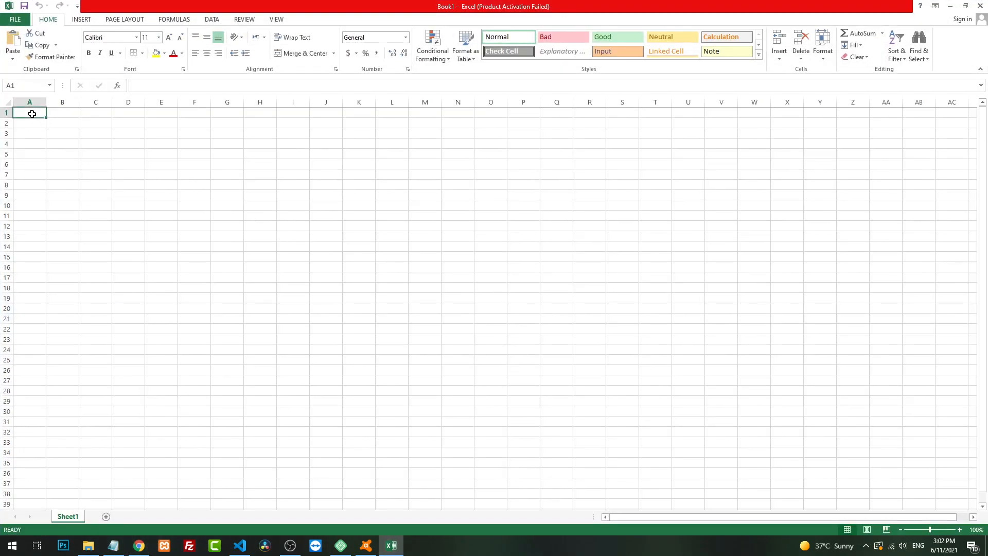
Step: Type value, label, is_checked headers and clear formatting from the pasted country names
type("lab")
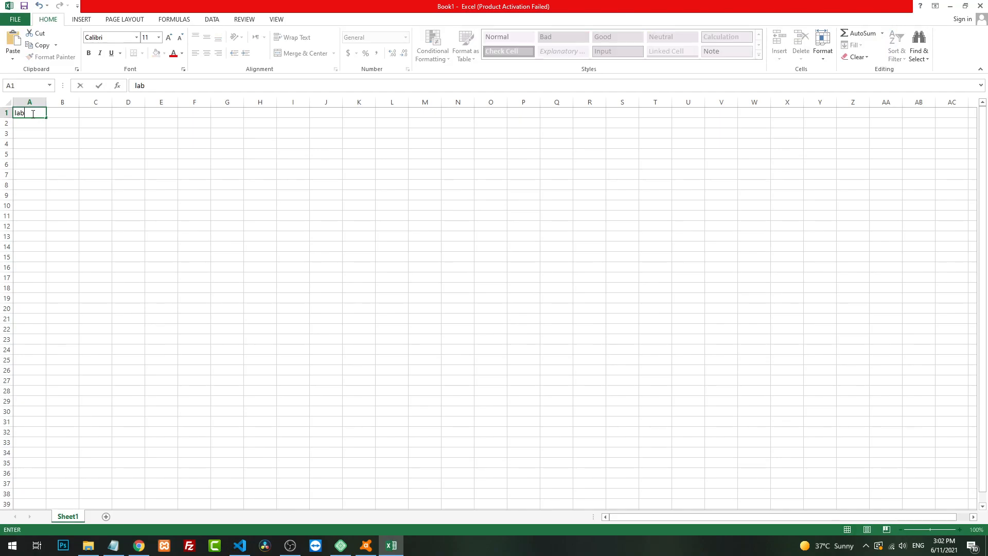
type("value")
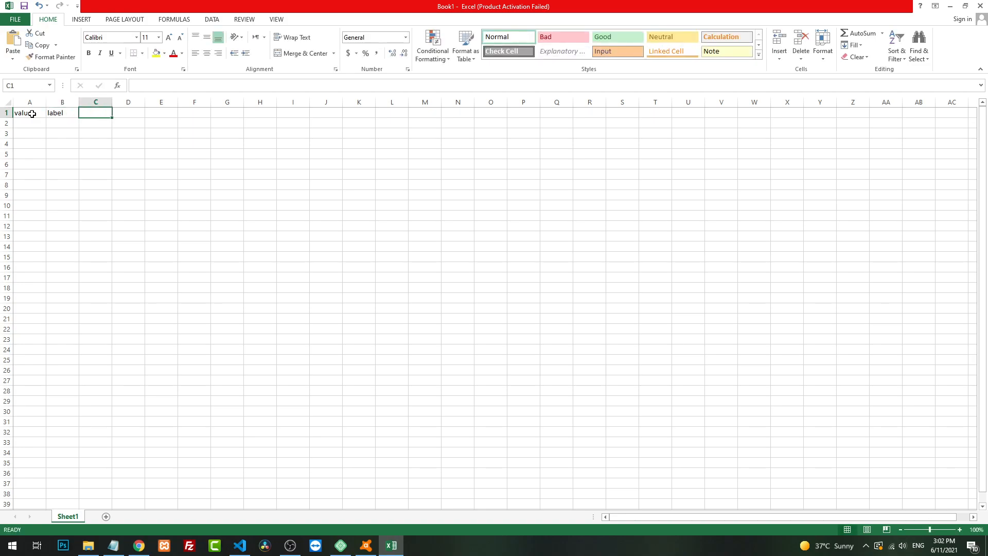
type("is_checked")
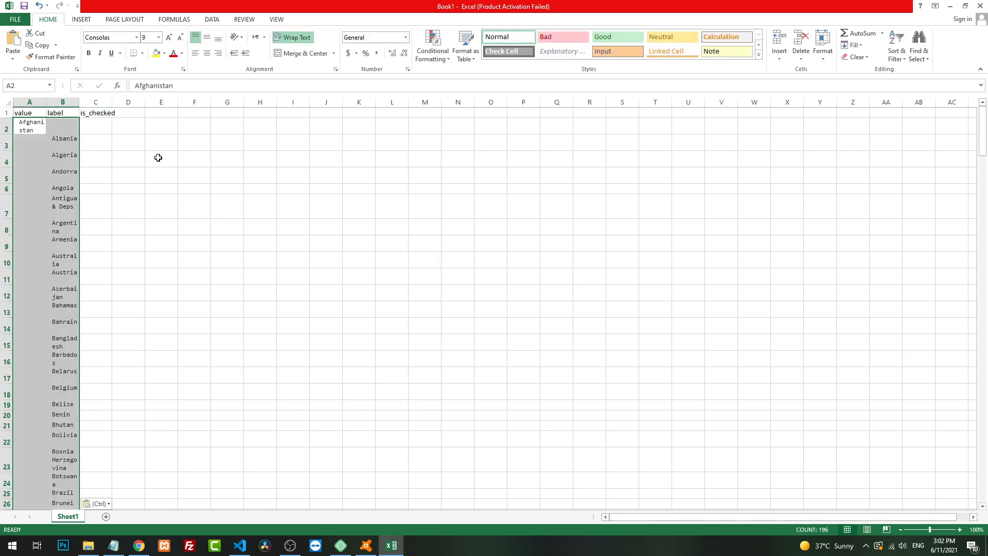
left_click(857, 57)
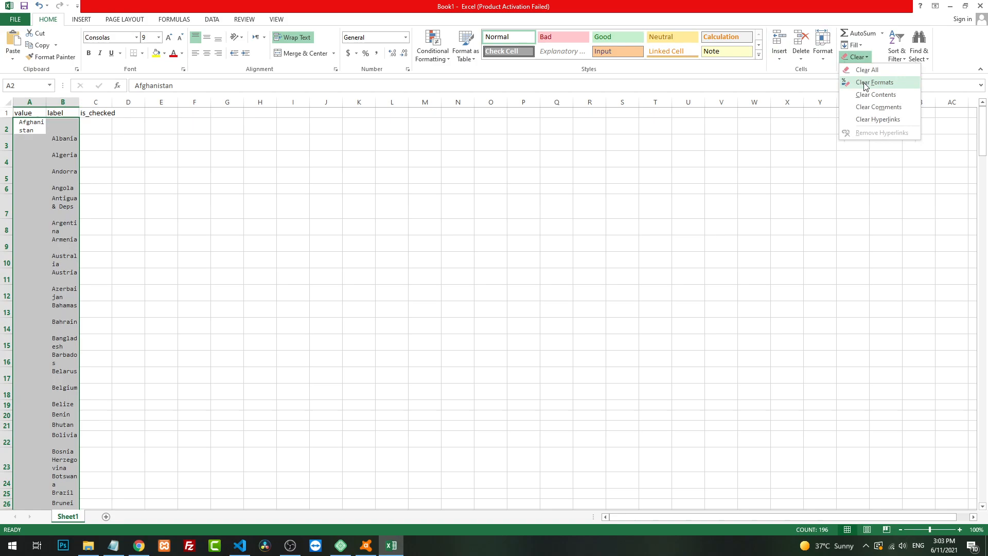
left_click(875, 82)
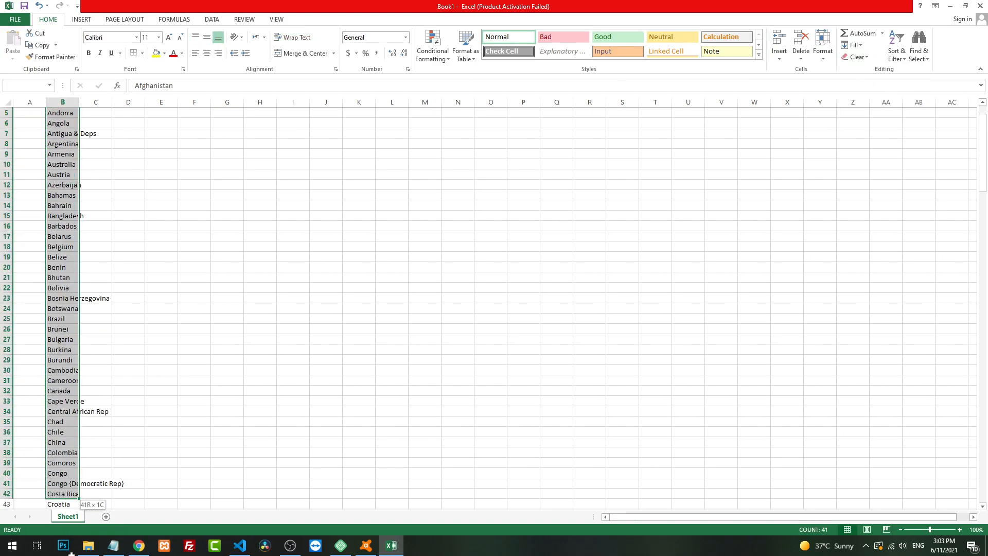
left_click_drag(62, 504, 62, 504)
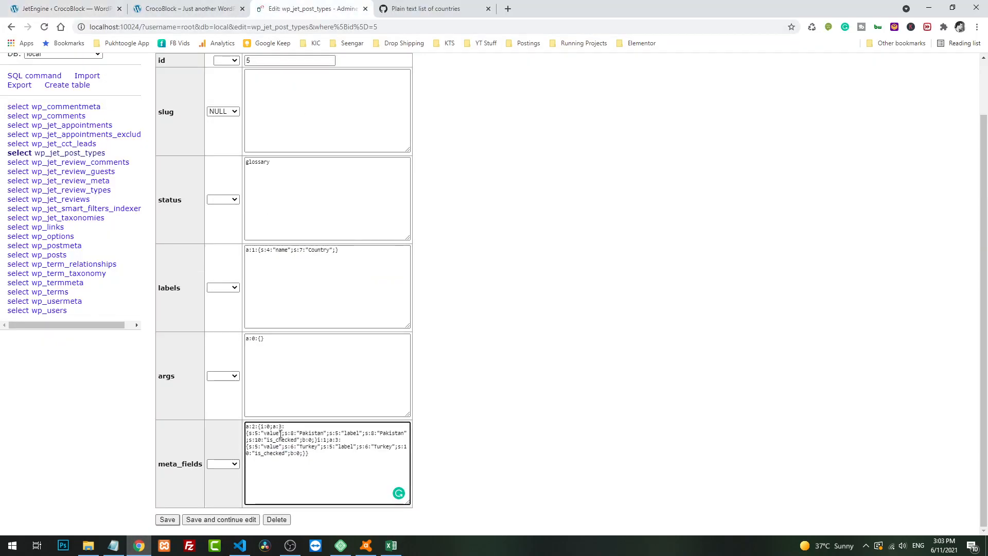
Step: Copy the country rows from Excel and return to the Adminer meta_fields text
double_click(351, 432)
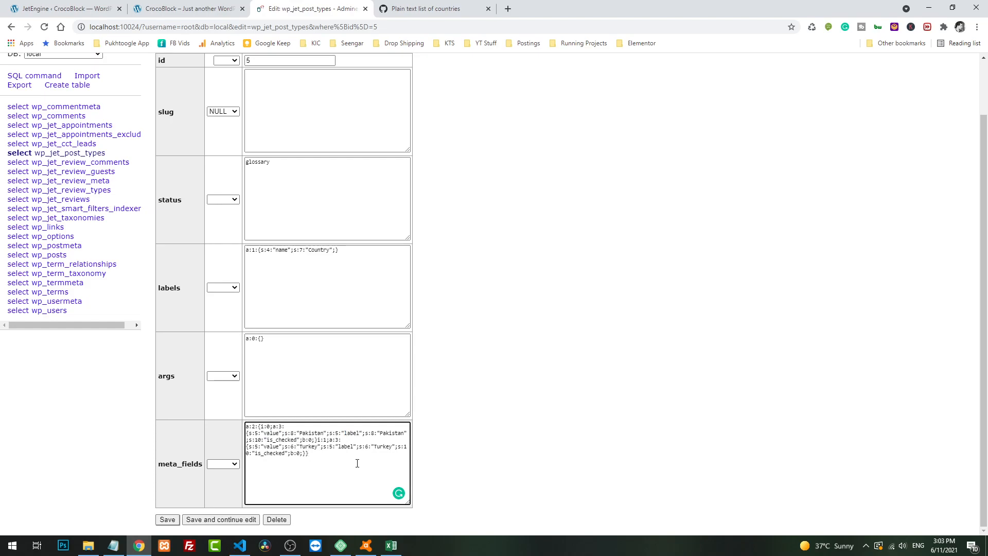
left_click(390, 545)
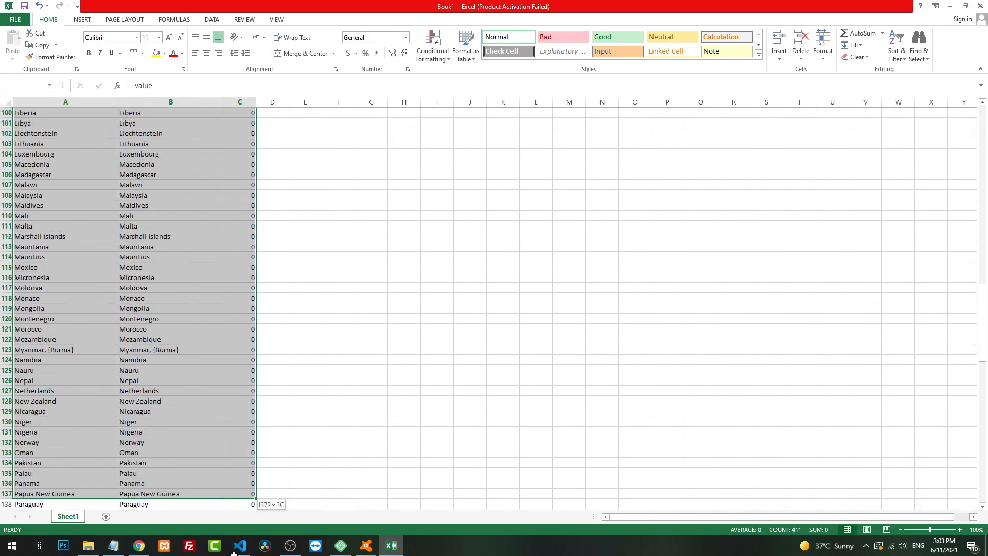
scroll("down", 3)
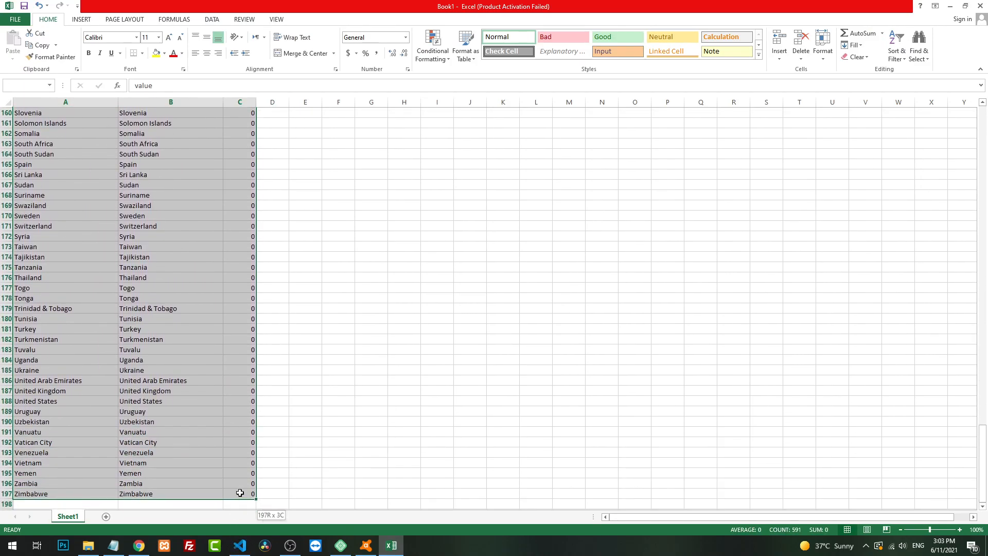
key("ctrl+c")
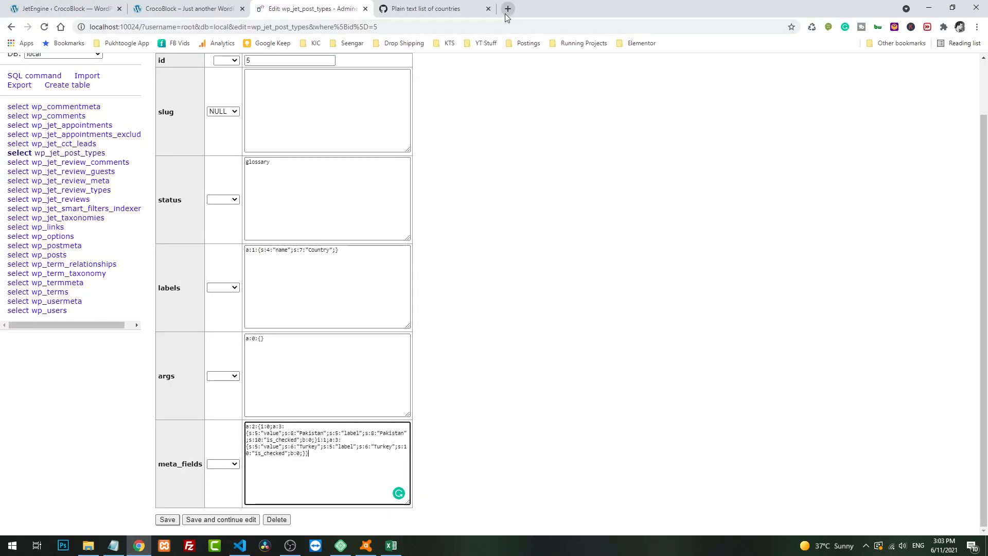
mouse_move(508, 8)
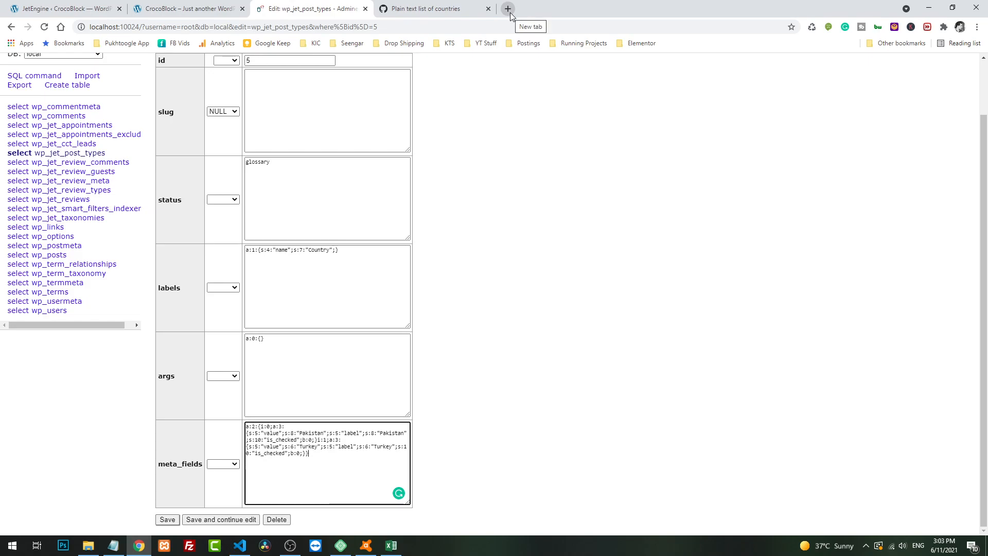
Step: Paste the country rows into Mr. Data Converter and set the output to PHP
left_click(508, 9)
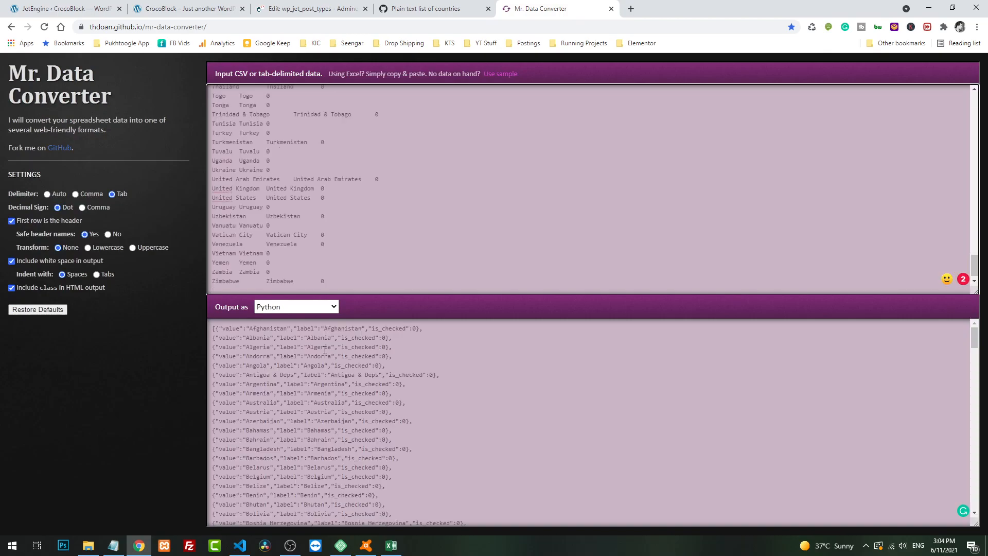
left_click(296, 307)
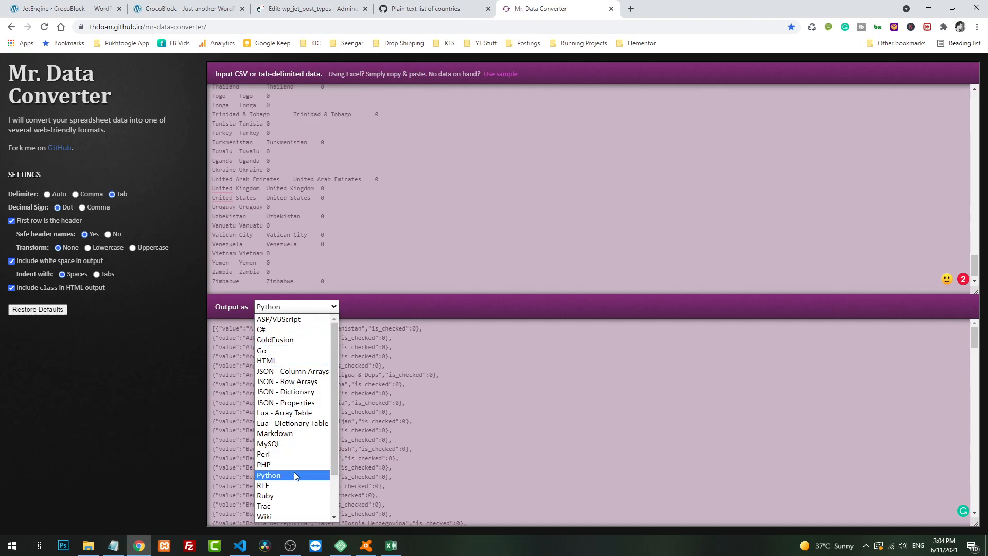
left_click(264, 465)
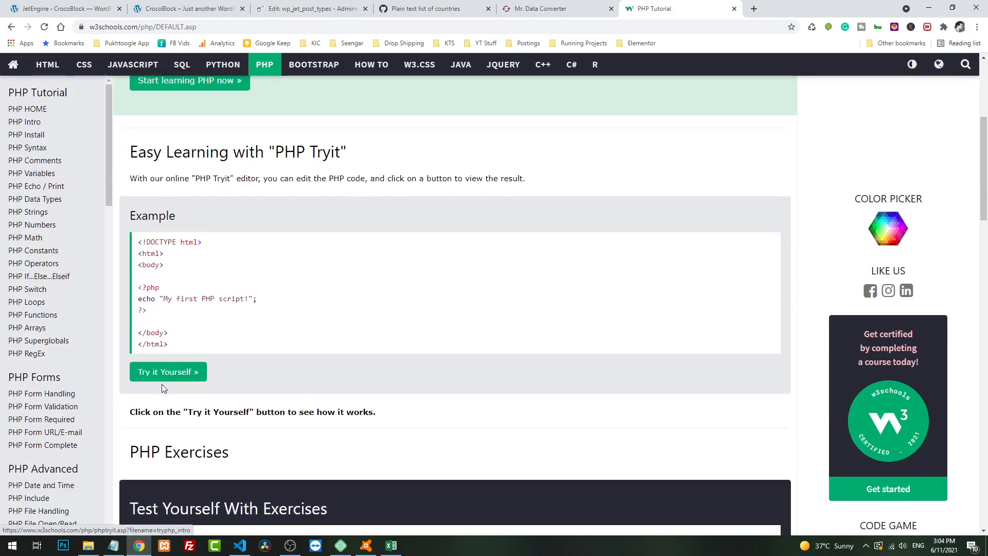
Step: Remove the Tryit example's echo line and copy a serialize() call from Stack Overflow
left_click(168, 372)
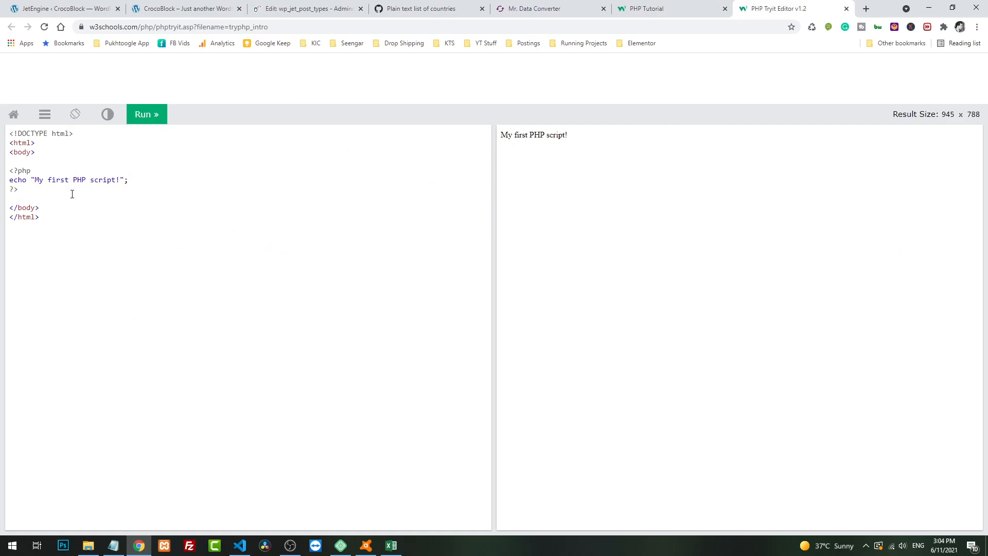
triple_click(63, 180)
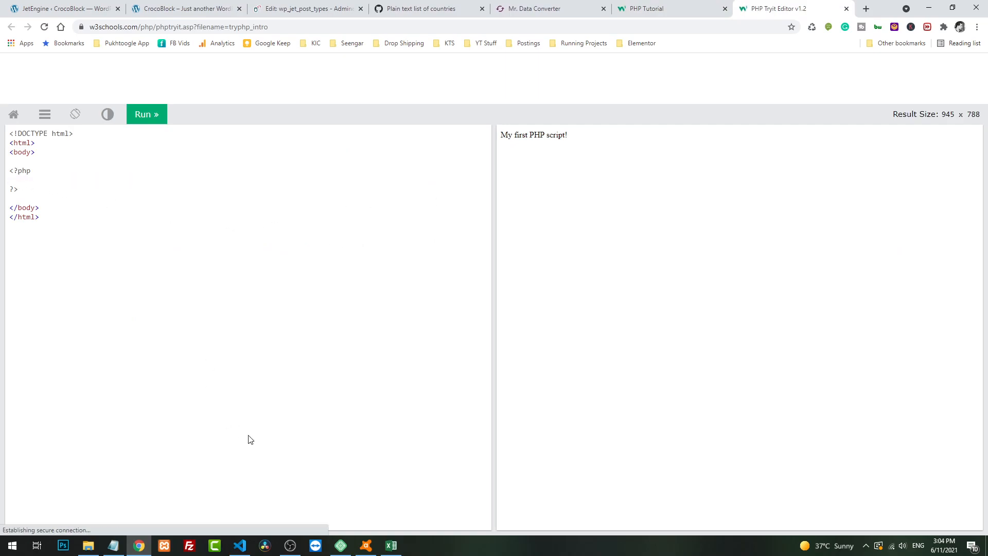
left_click(866, 8)
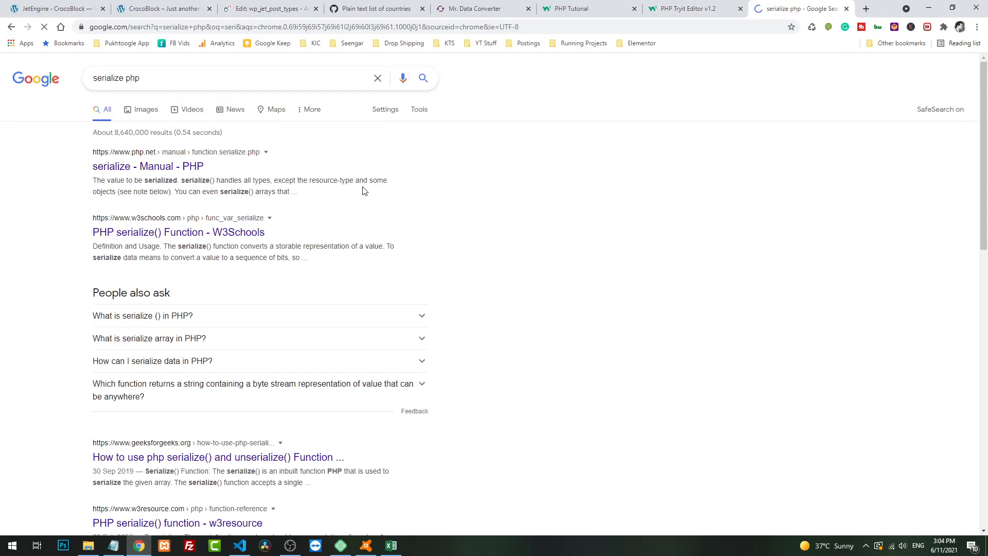
scroll("down", 3)
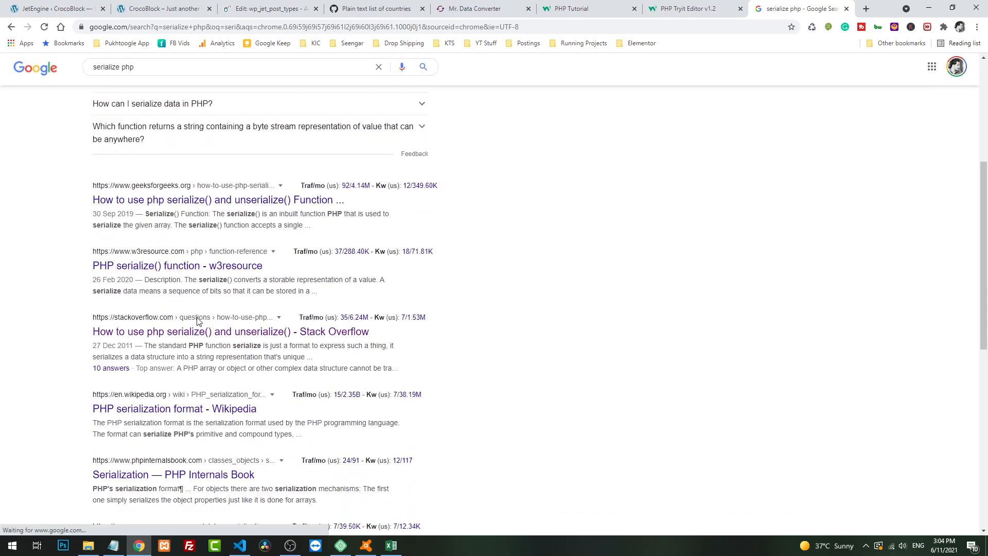
left_click(231, 331)
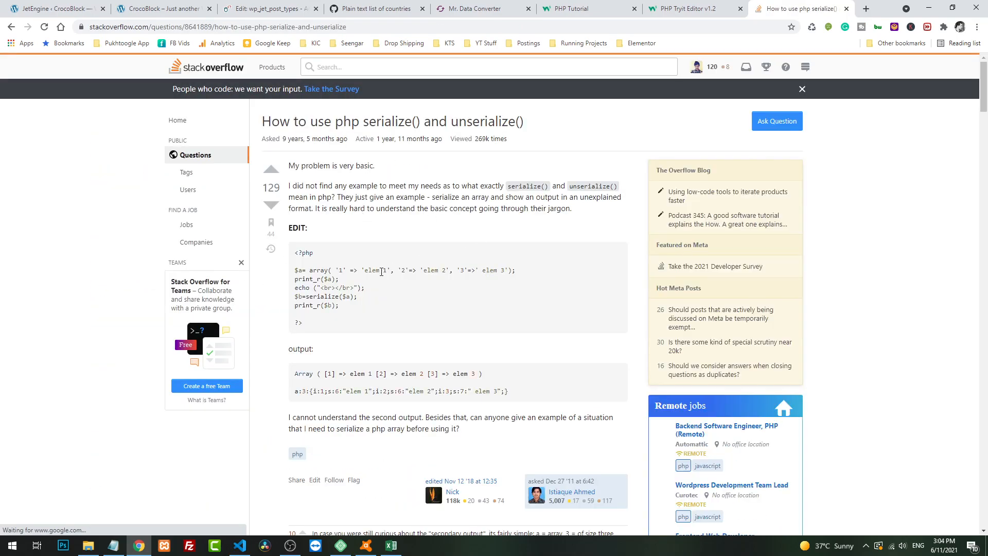
scroll("down", 3)
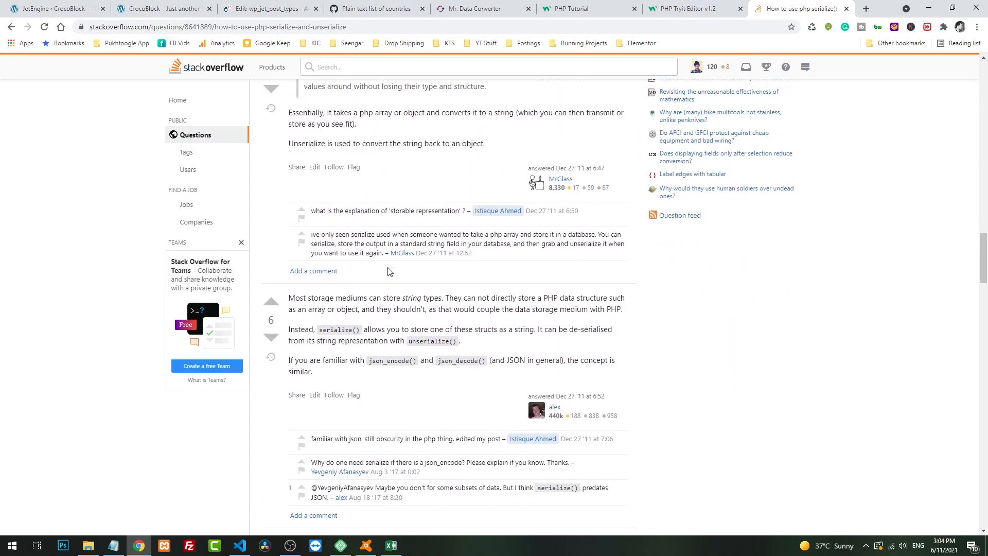
scroll("down", 3)
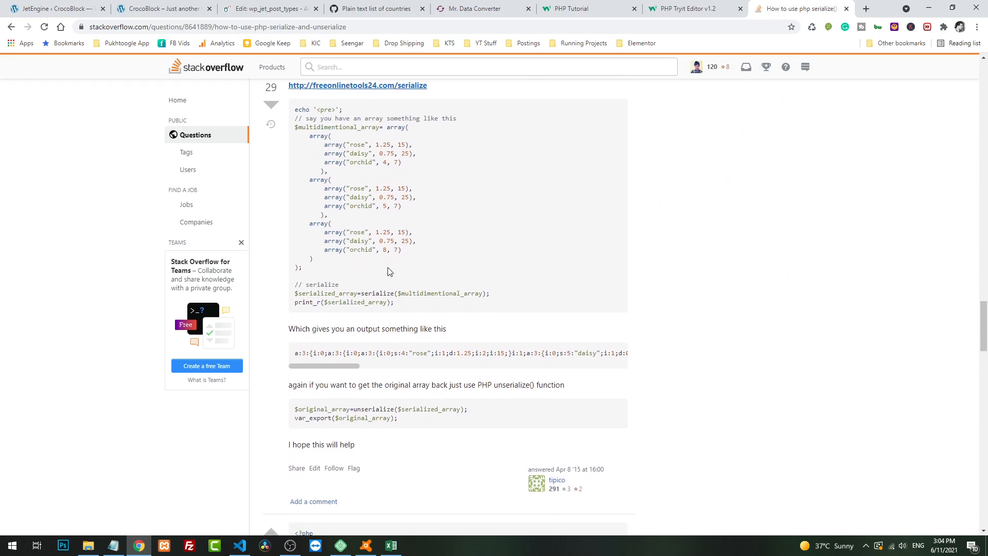
double_click(364, 292)
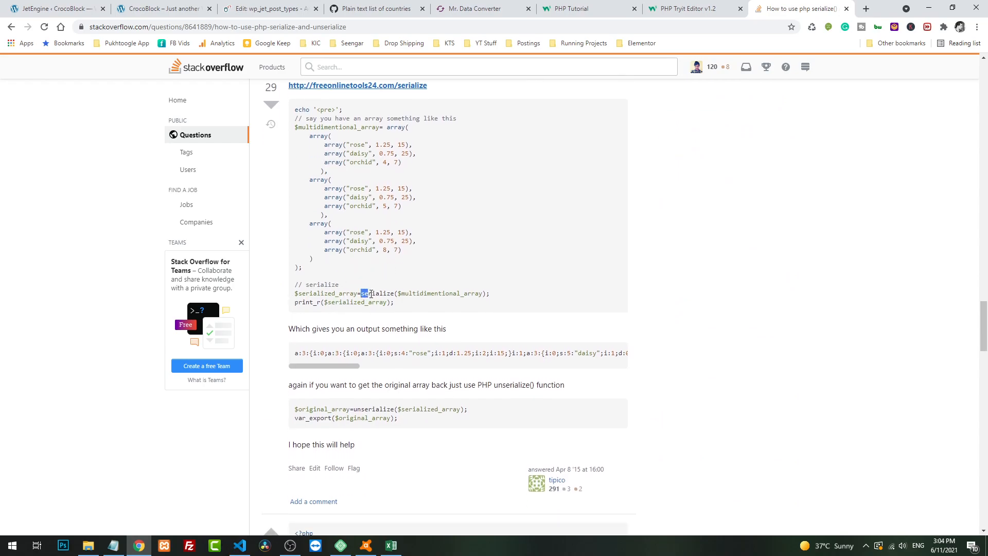
left_click_drag(363, 294, 488, 294)
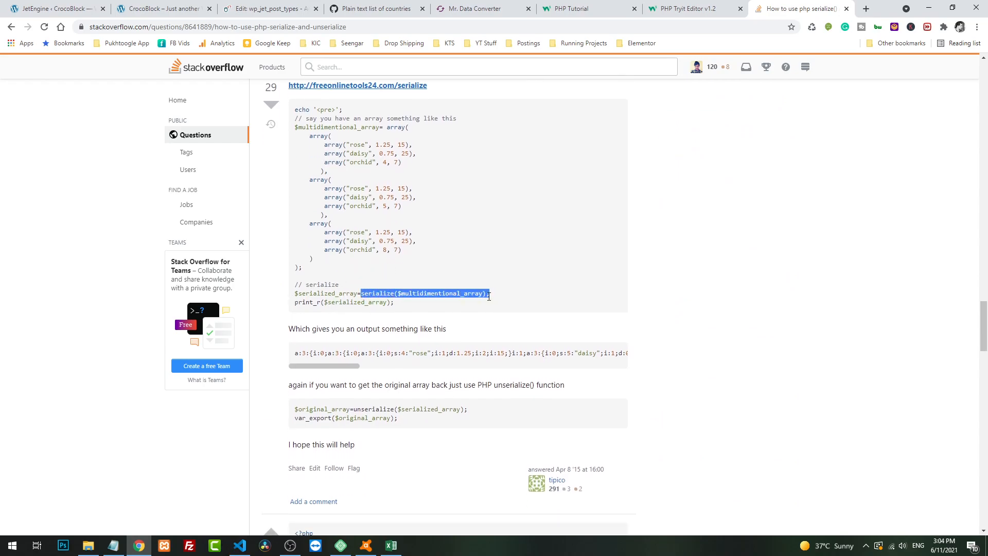
left_click(677, 8)
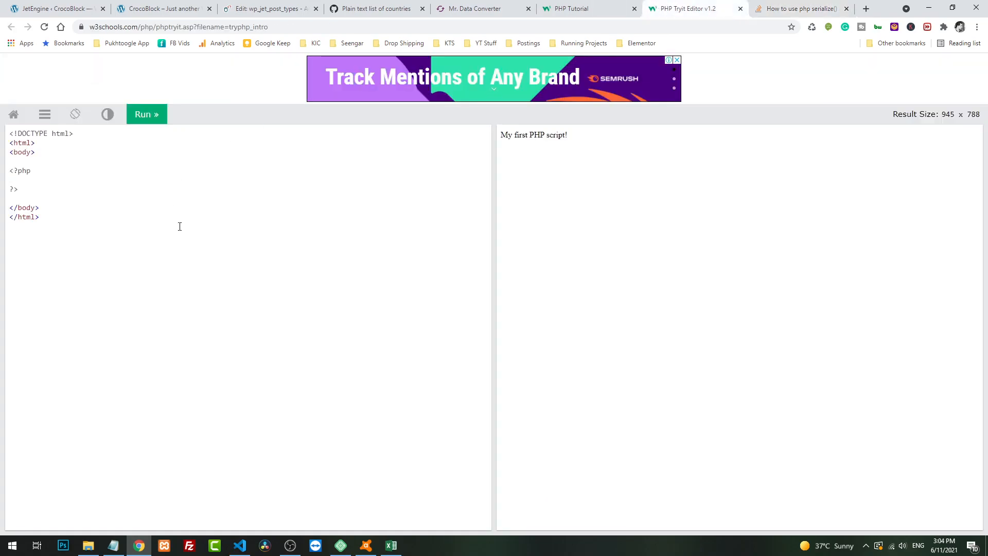
Step: Paste the serialize($multidimentional_array); line into the Tryit editor and begin typing $array
type("serialize($multidimentional_array);")
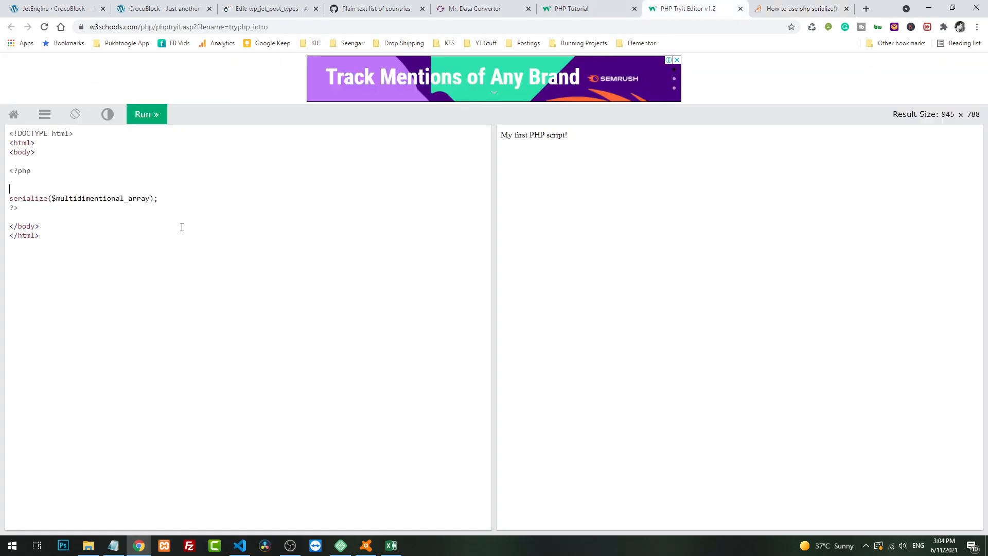
type("$a = a")
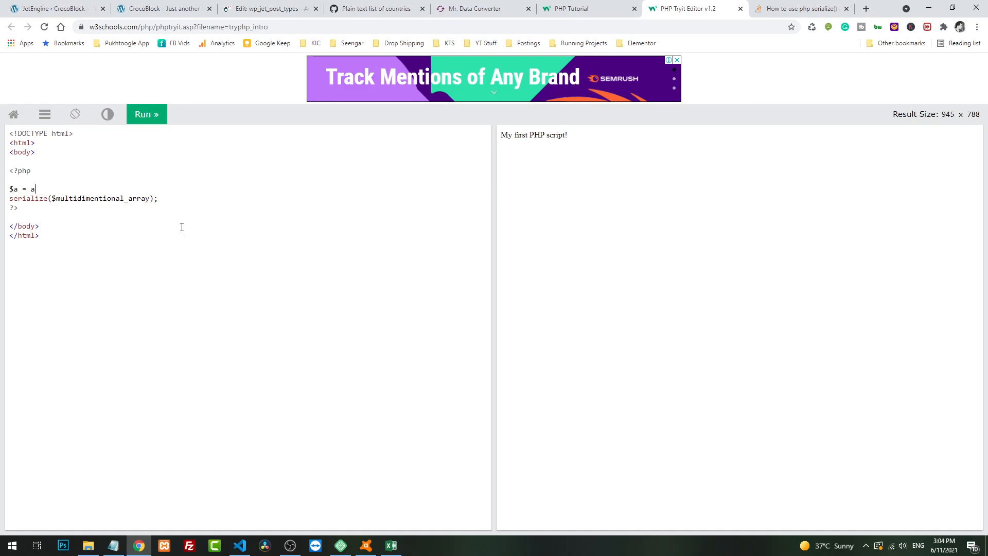
type("rray")
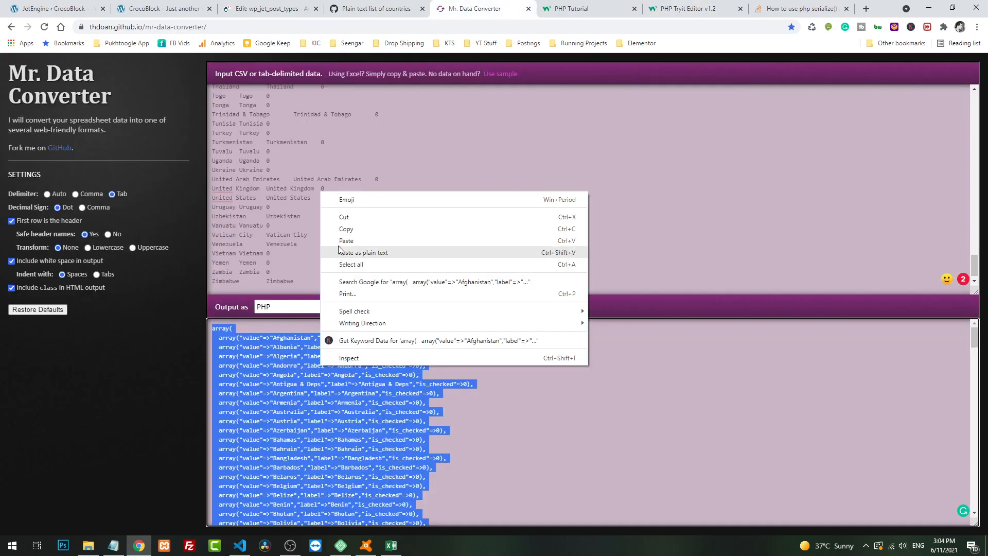
Step: Paste the PHP country array as $a, echo serialize($a), and run the script
left_click(684, 8)
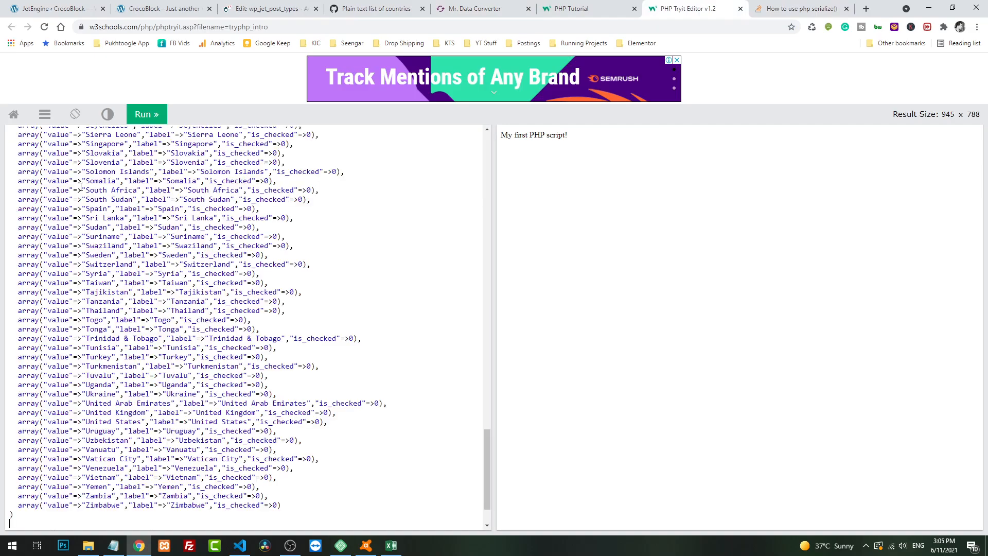
type("serialize($multidimentional_array);")
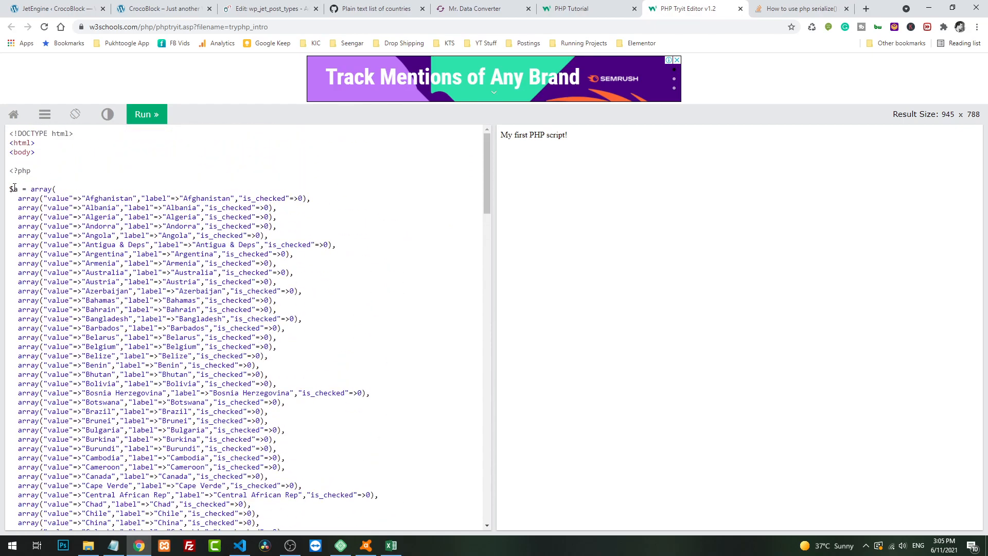
scroll("down", 3)
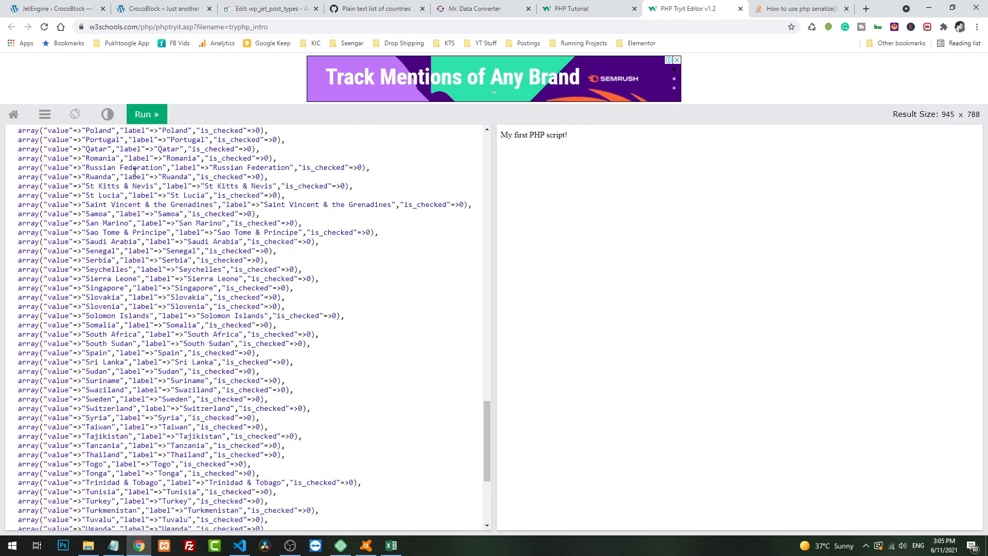
scroll("down", 3)
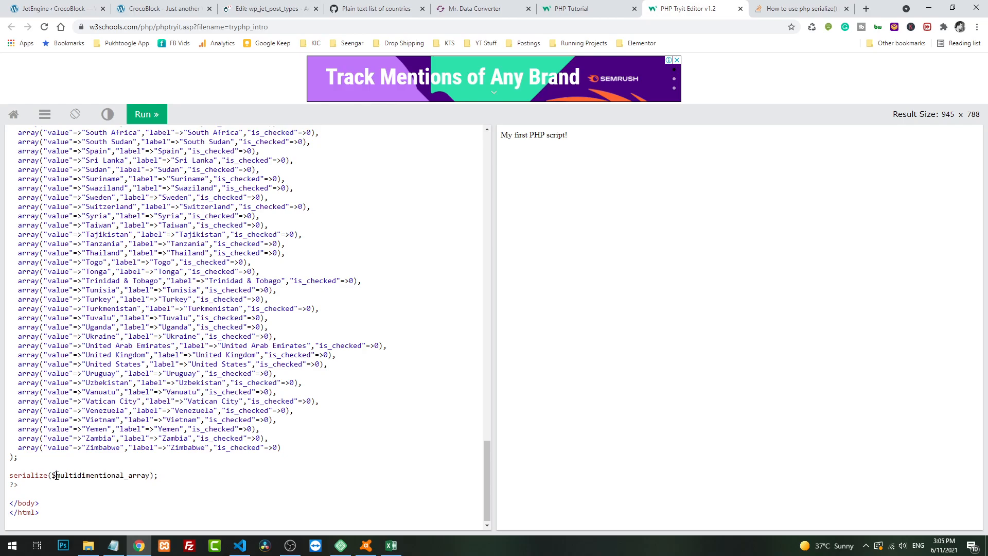
double_click(101, 475)
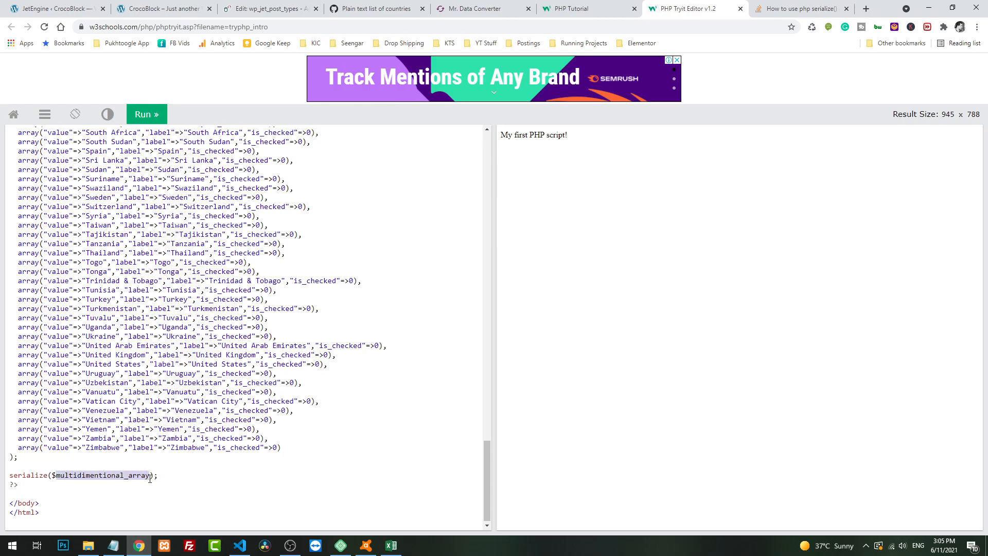
type("$a);")
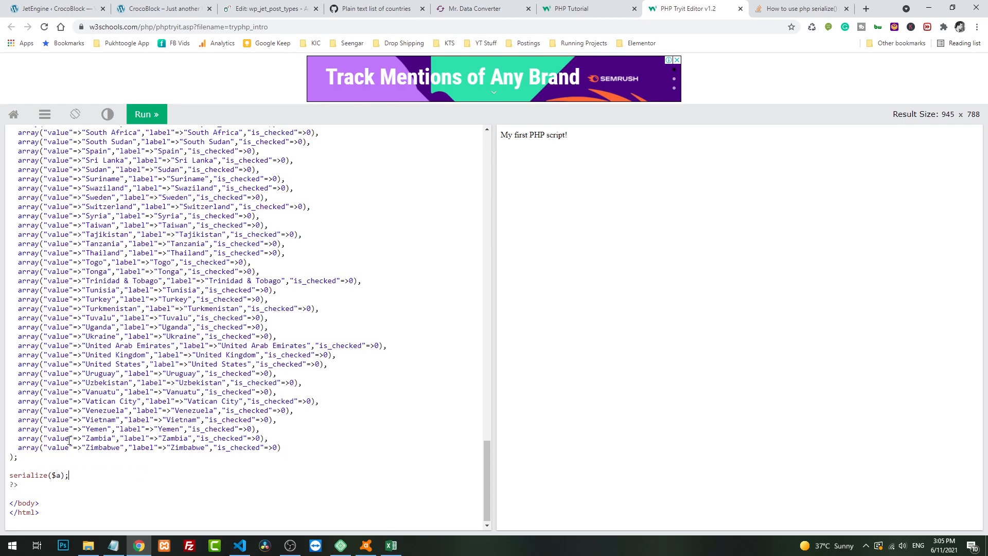
type("echo")
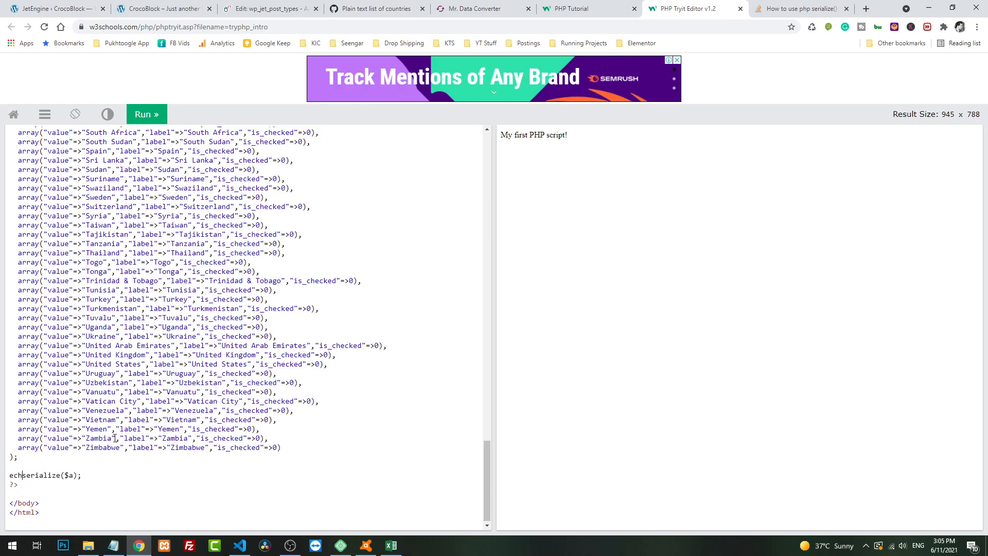
left_click(147, 114)
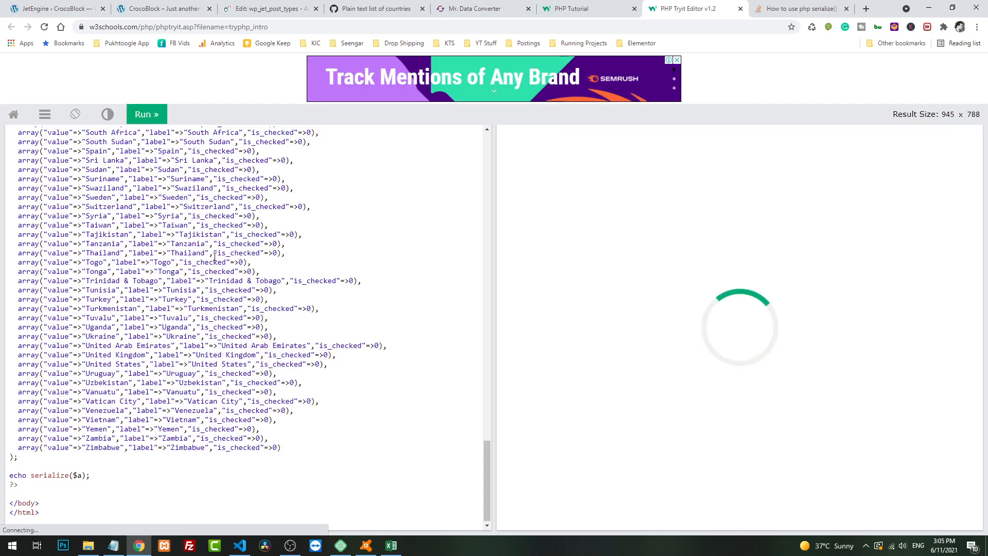
left_click(146, 115)
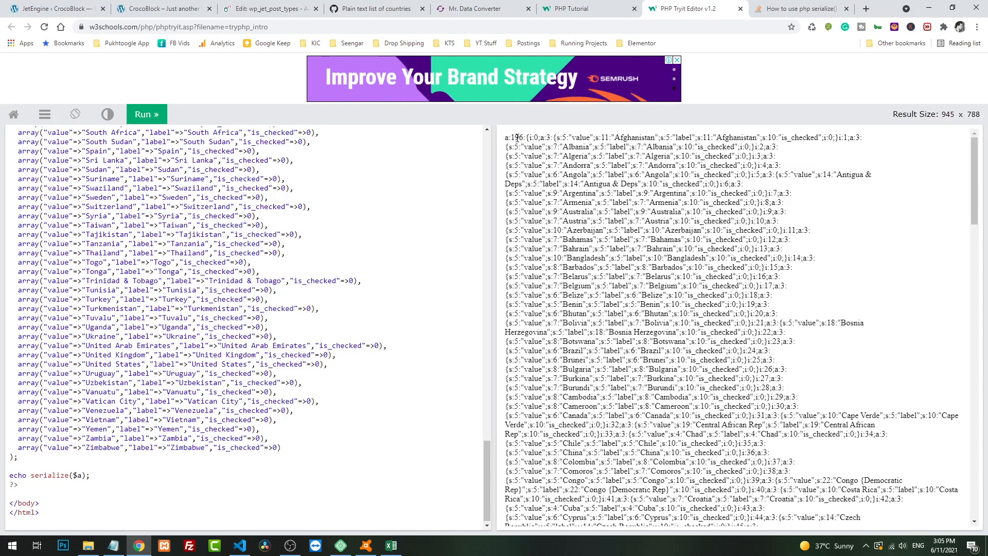
Step: Select the serialized country output and return to the Adminer glossary edit form
double_click(518, 138)
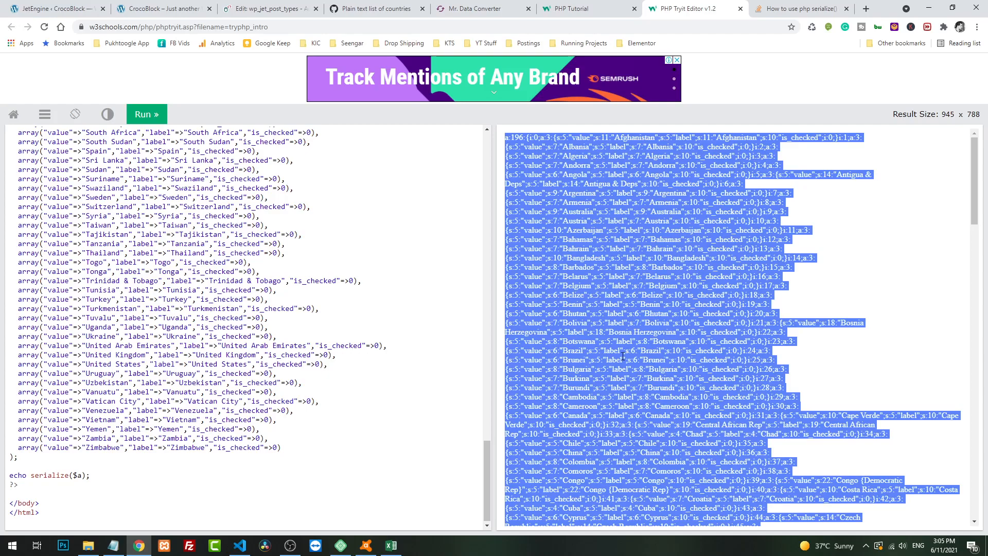
left_click(265, 8)
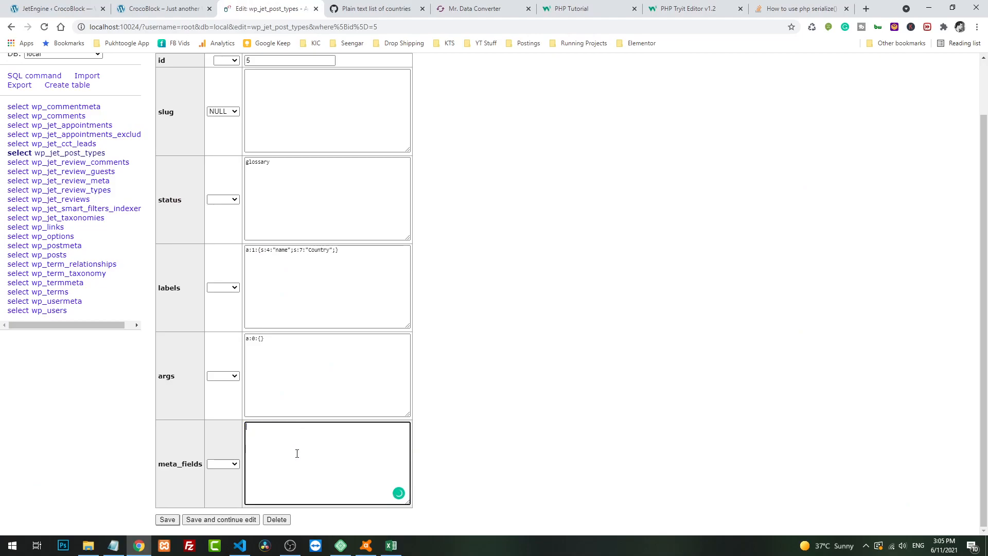
Step: Save the glossary row holding the 196-country serialized options, then return to the JetEngine dashboard
left_click(167, 519)
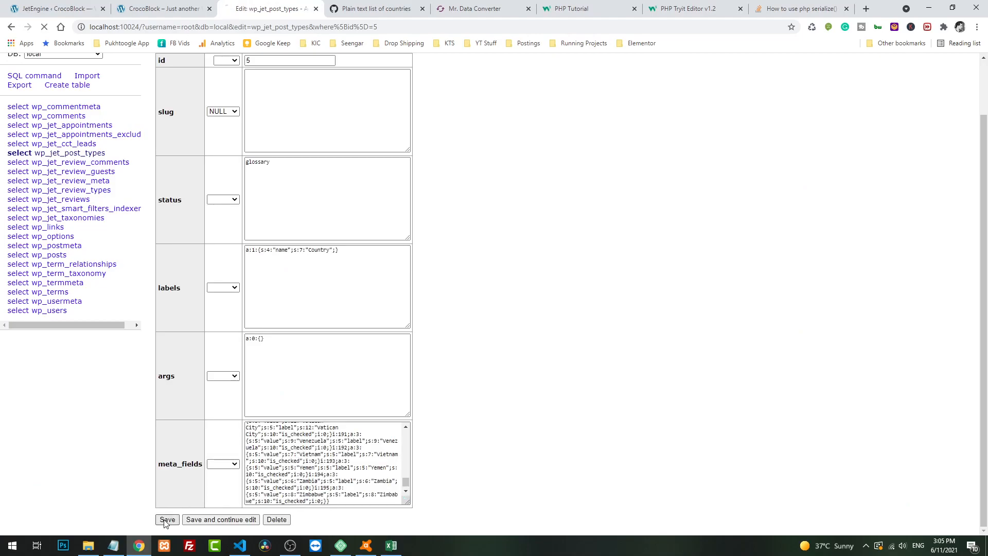
left_click(166, 519)
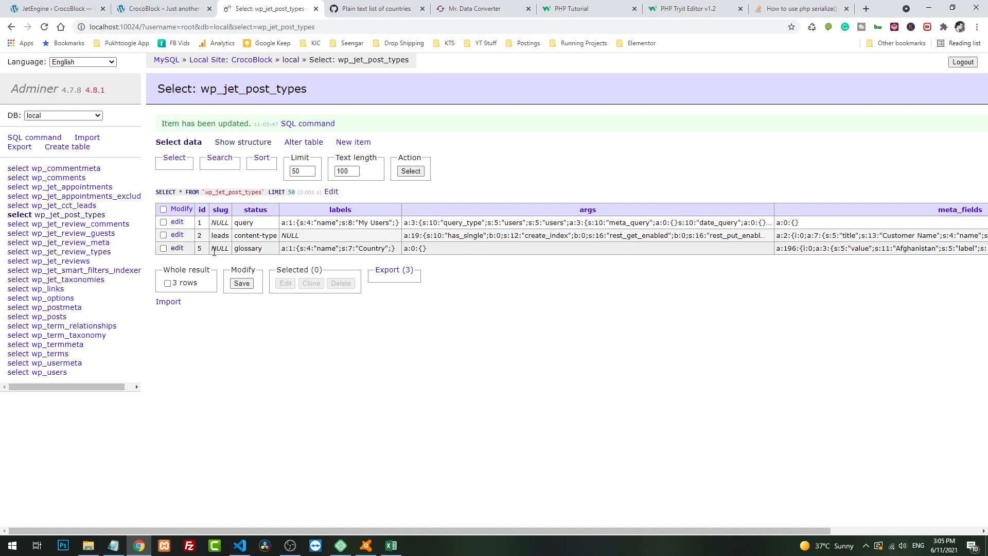
mouse_move(715, 382)
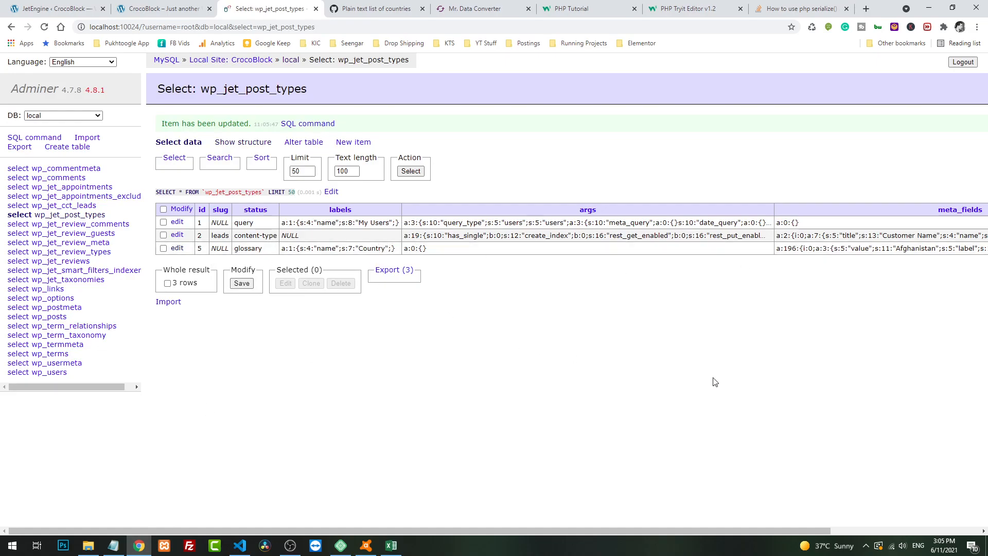
left_click(53, 8)
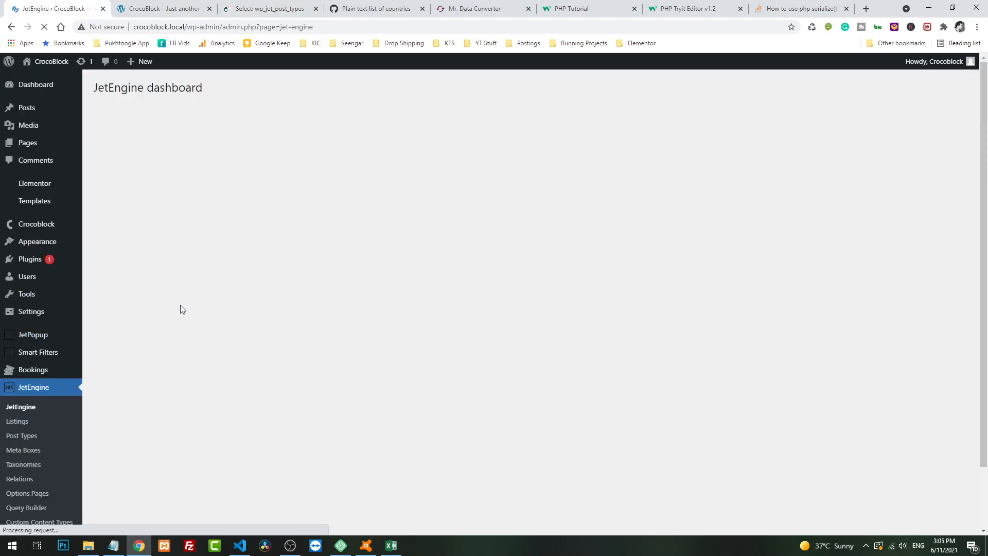
Step: Check the Country glossary's imported countries, inspecting Afghanistan's value and label, then go to Forms
left_click(122, 192)
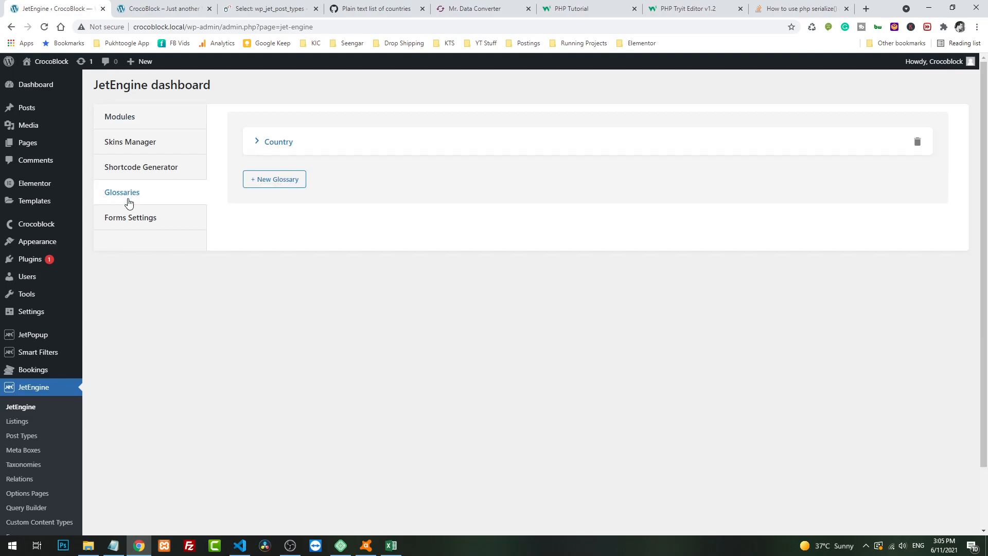
left_click(256, 141)
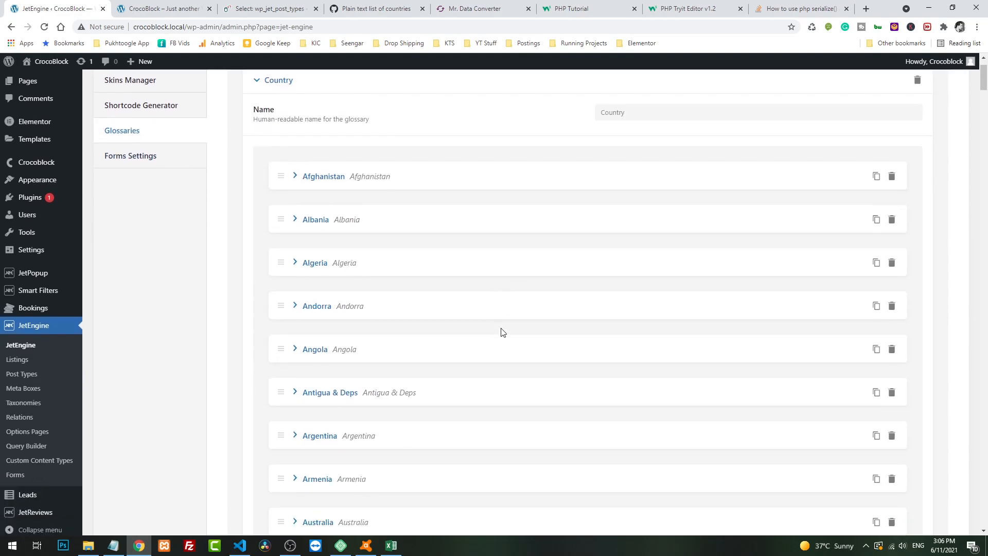
scroll("down", 3)
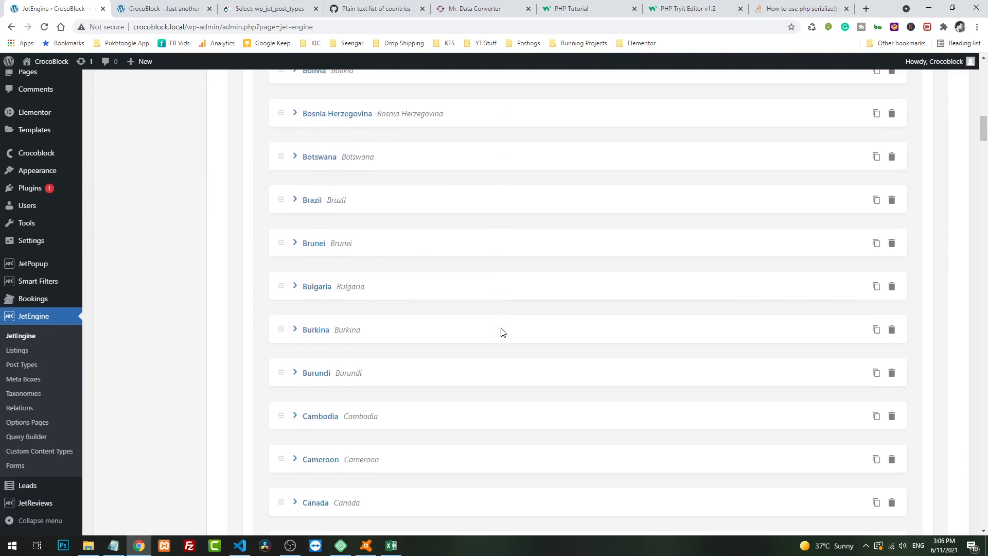
scroll("down", 3)
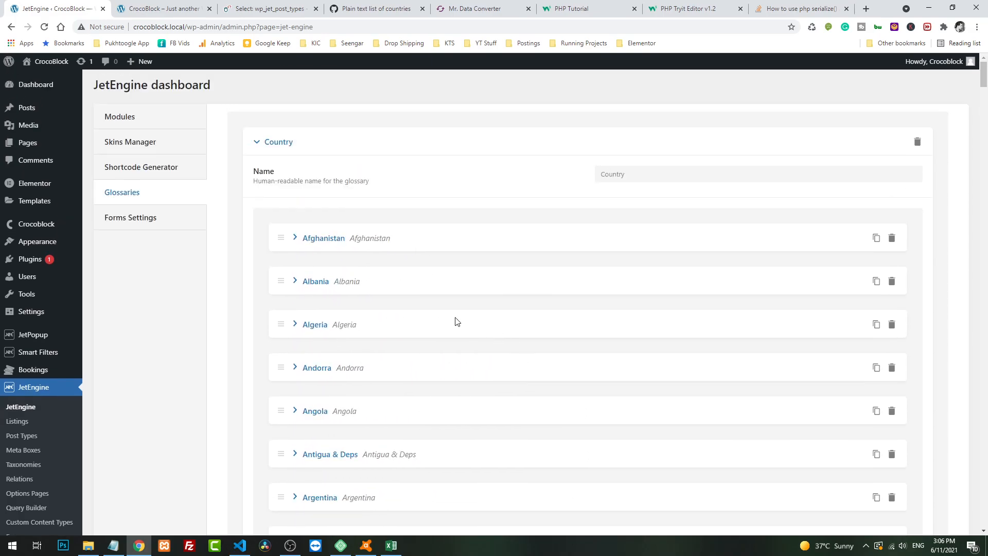
left_click(294, 238)
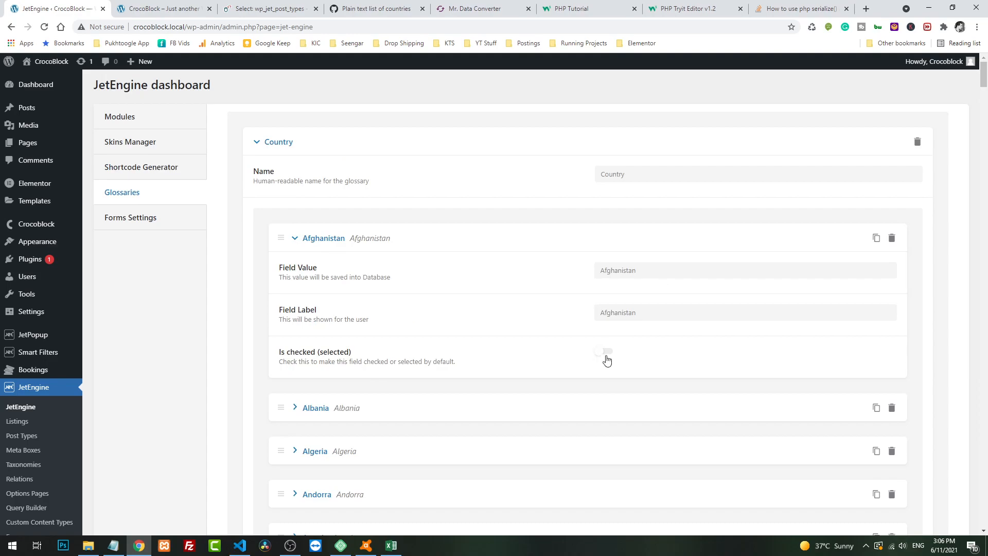
left_click(294, 238)
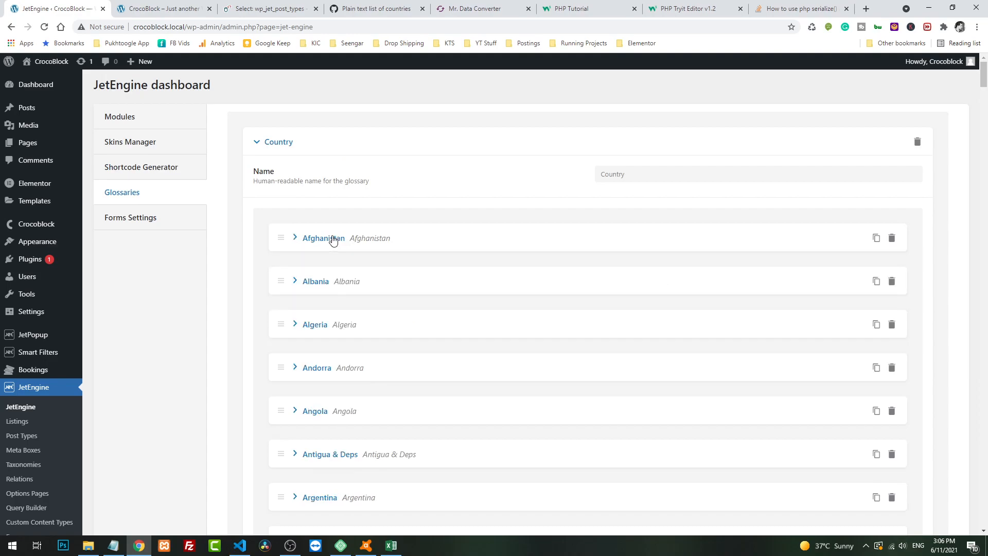
scroll("down", 3)
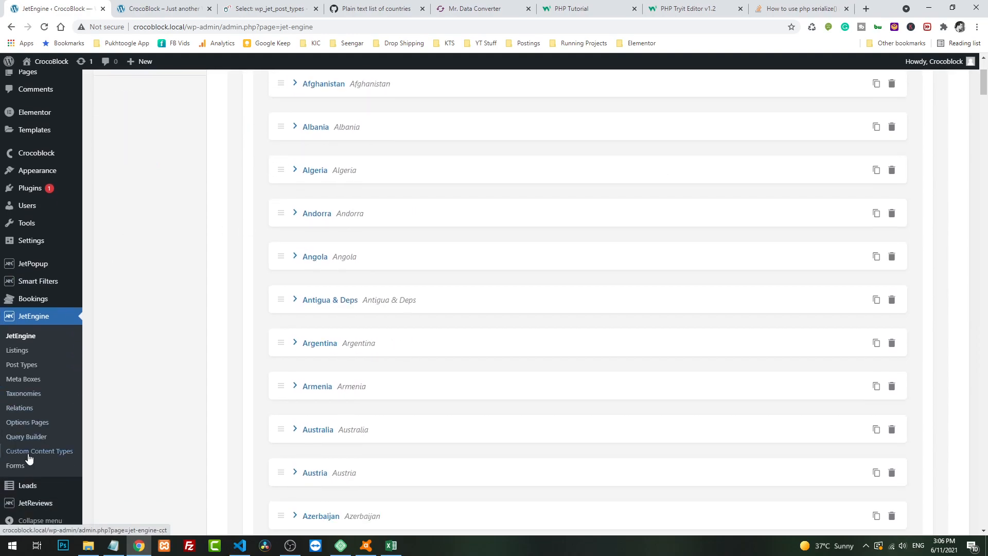
left_click(15, 466)
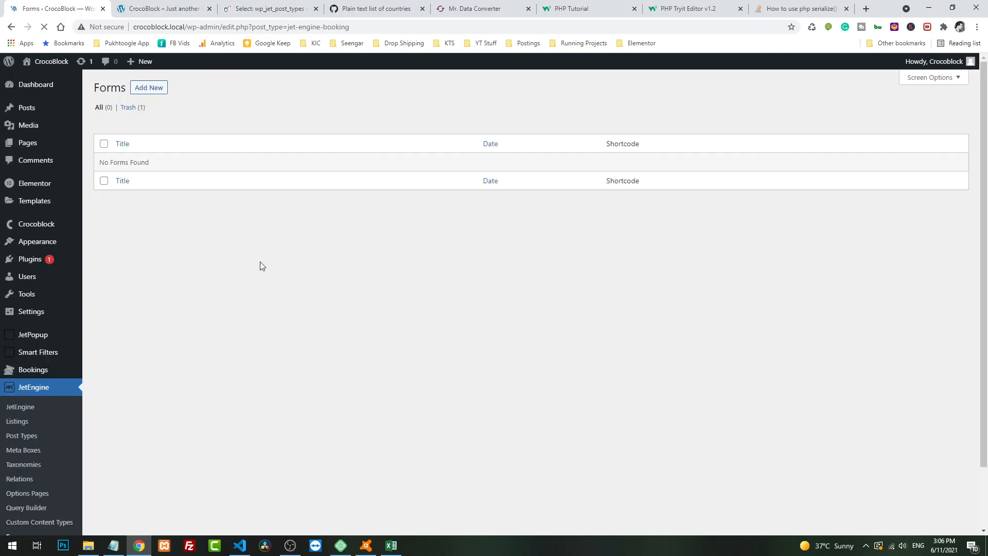
Step: Create a new form and rename its default text field to Username
left_click(149, 87)
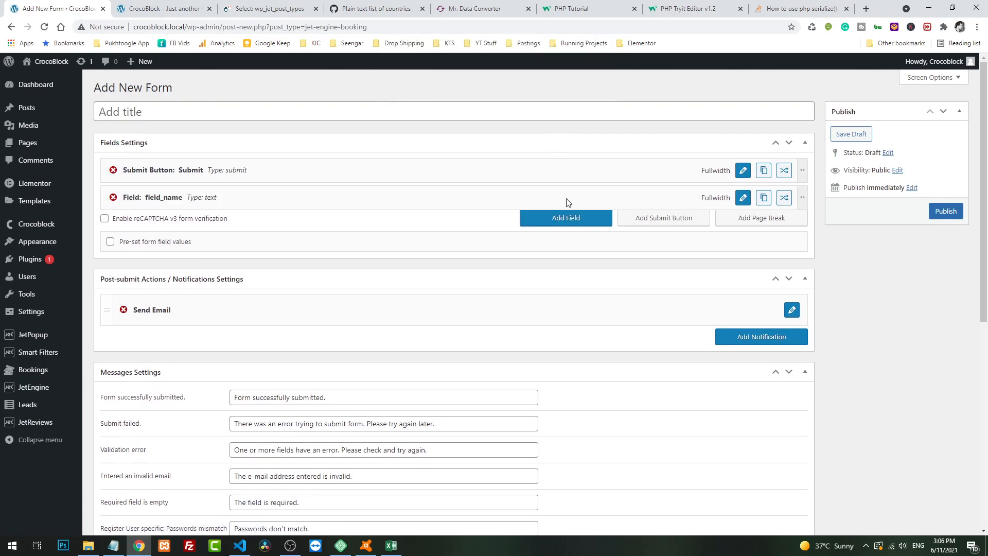
left_click(743, 197)
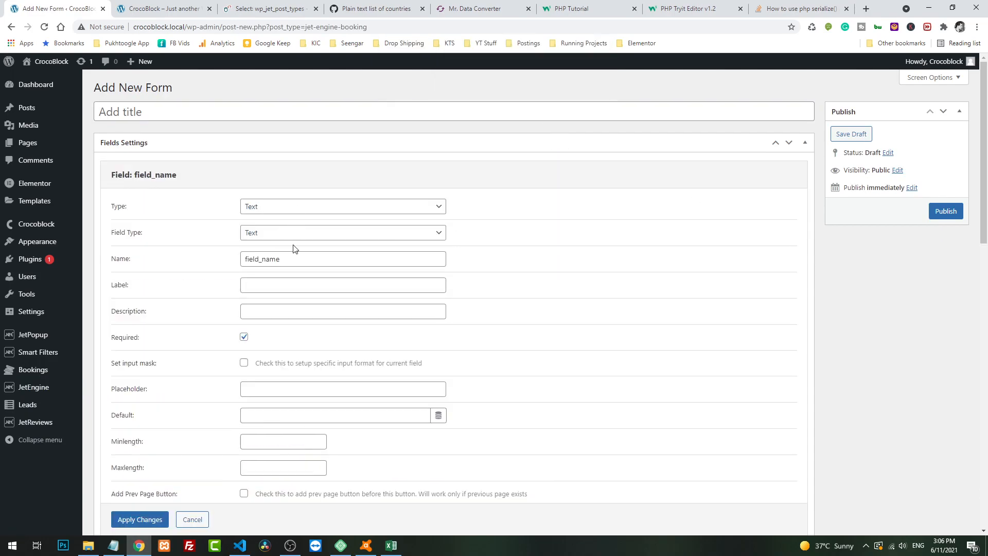
type("Username")
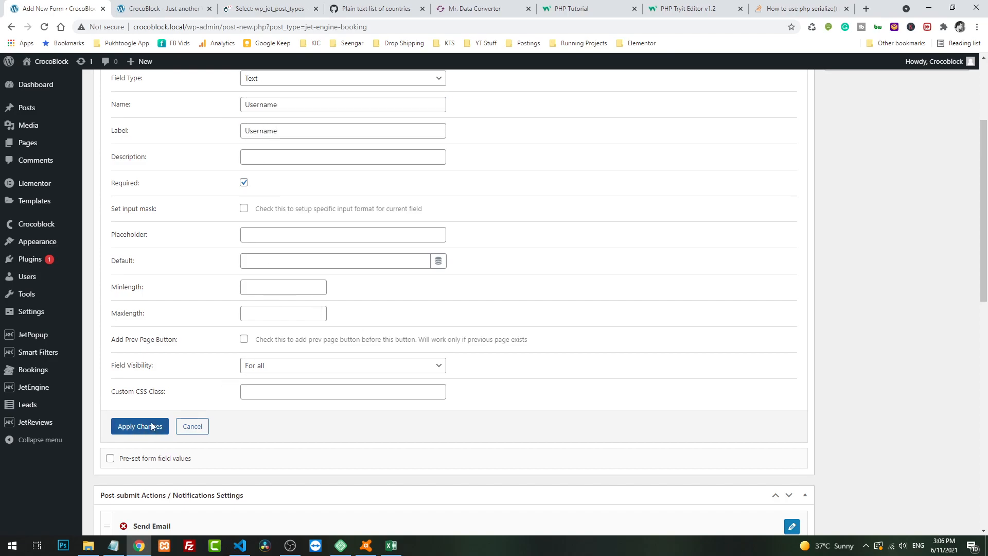
left_click(140, 426)
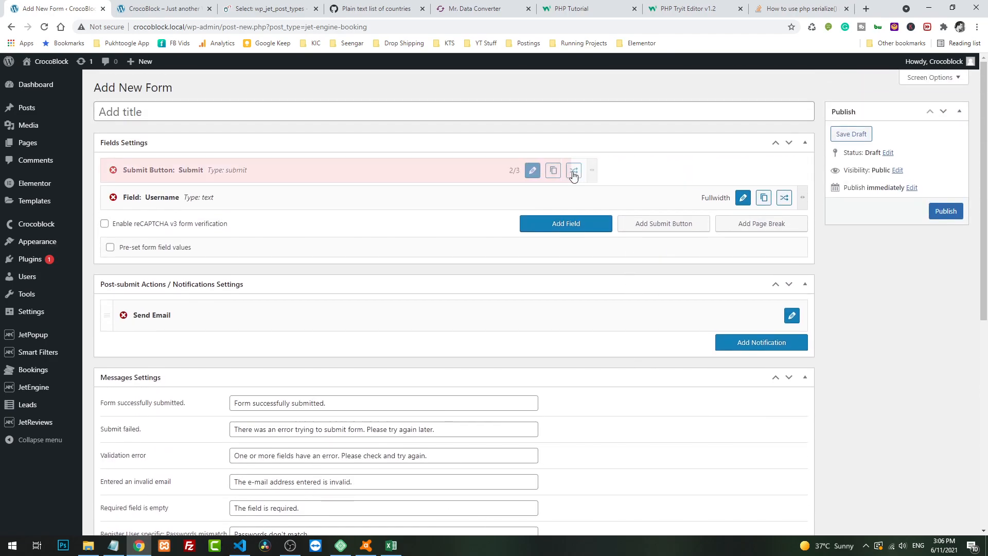
Step: Adjust field column widths and duplicate the Username field as a Password field
left_click(573, 170)
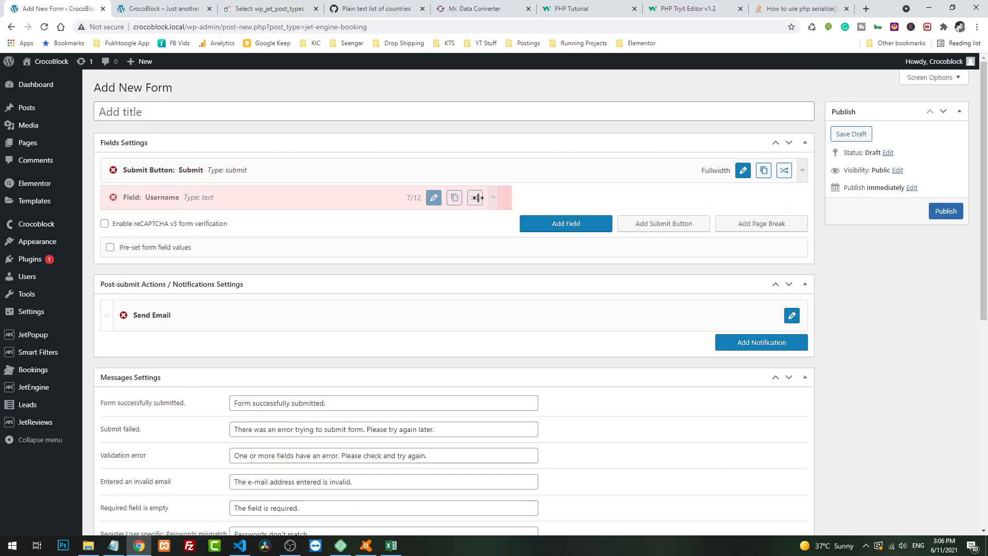
left_click(454, 197)
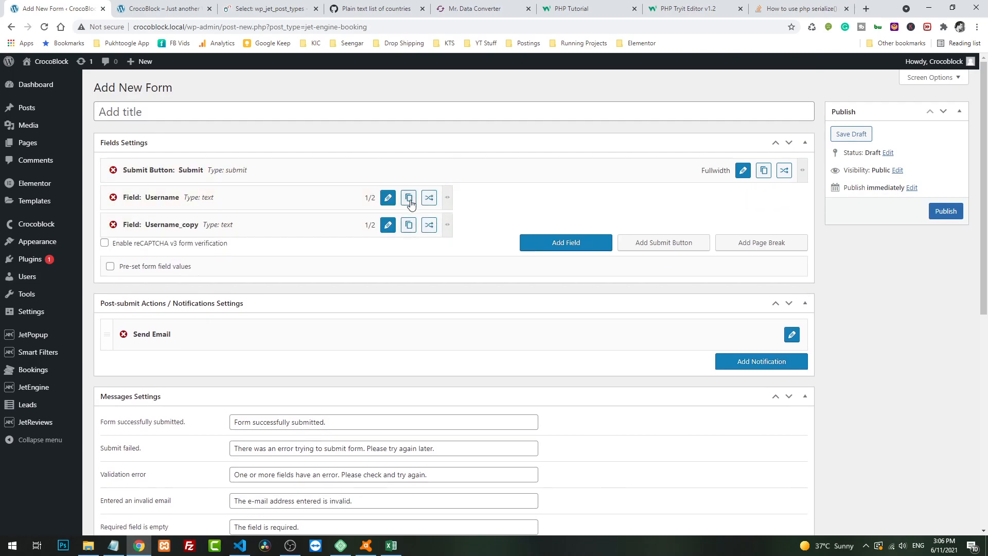
left_click(388, 225)
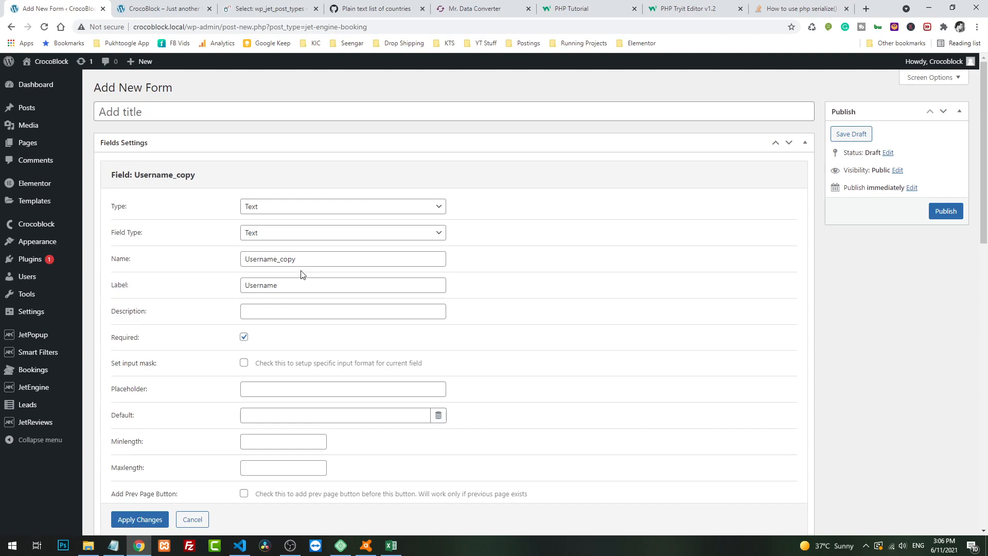
type("Password")
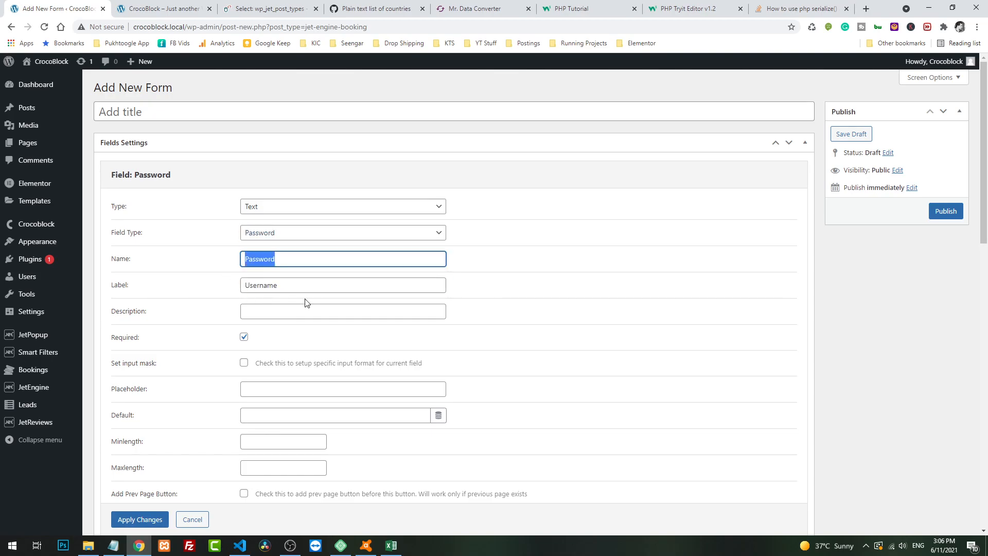
scroll("down", 3)
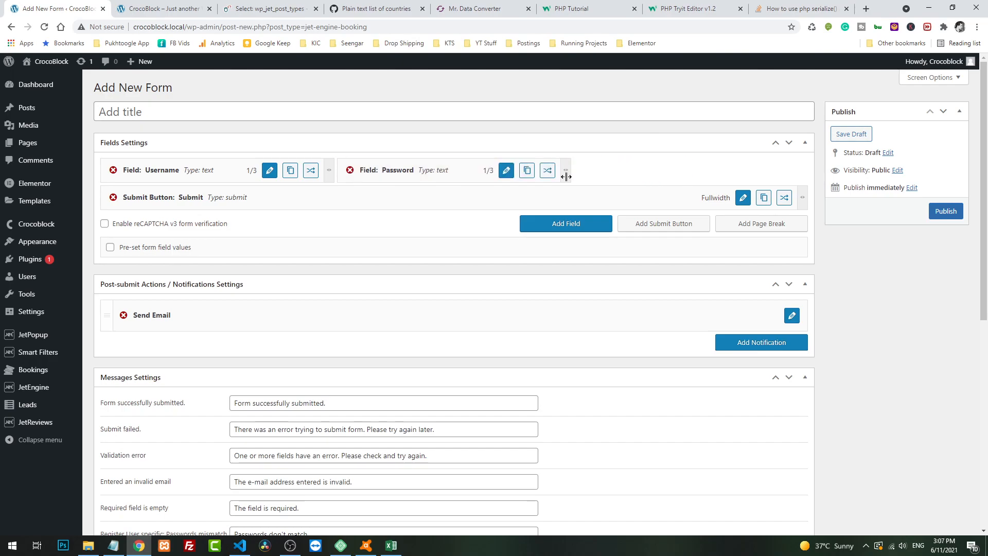
Step: Add a Select field 'country' with options filled from the Country glossary
left_click(565, 222)
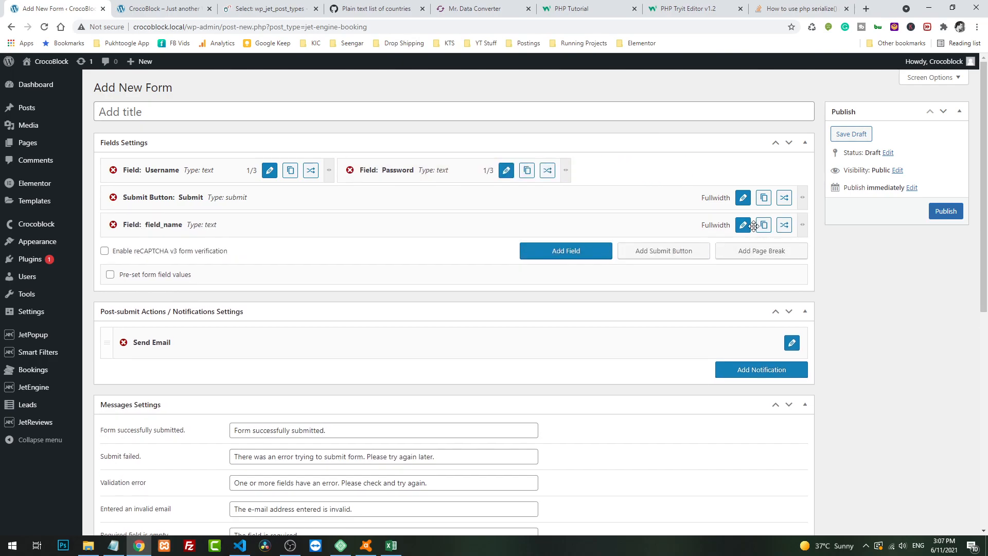
left_click(742, 225)
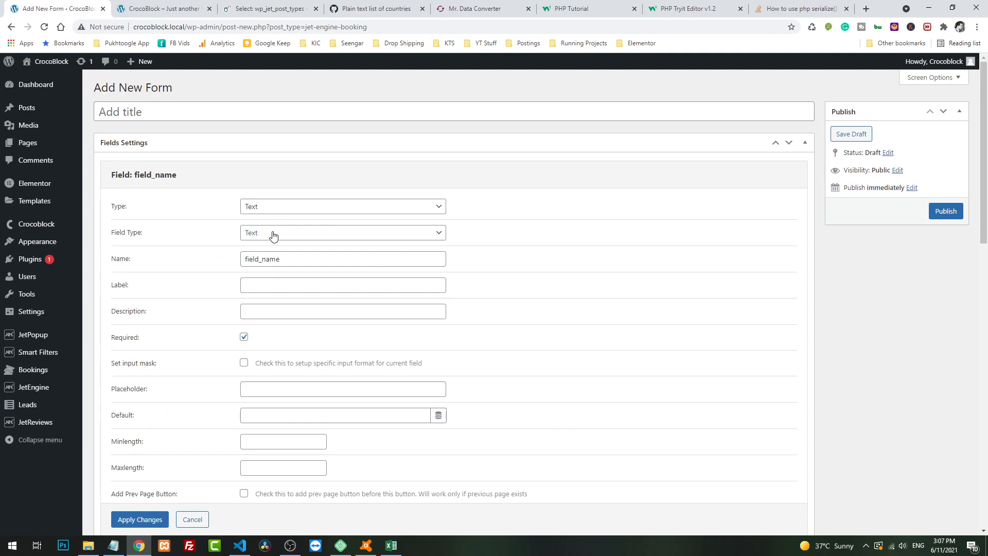
left_click(343, 206)
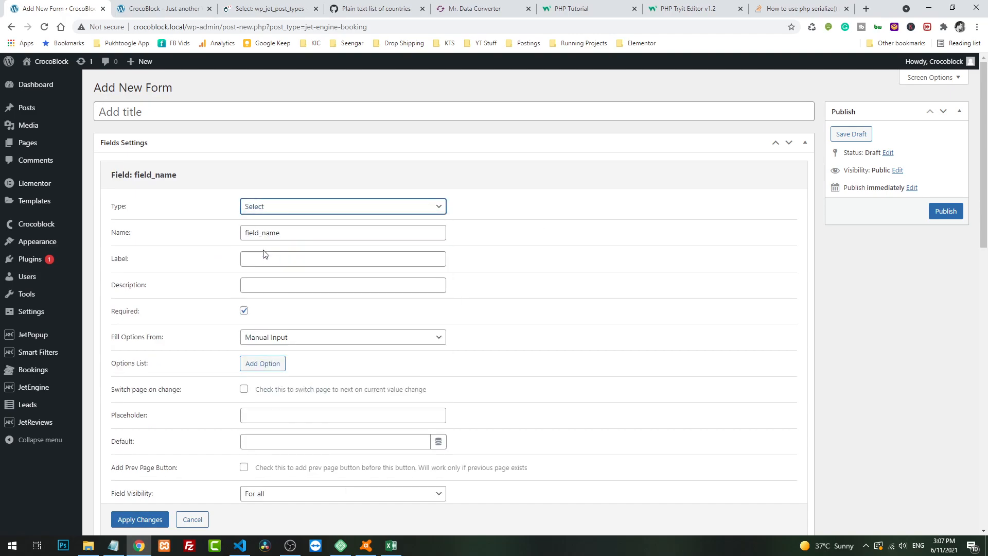
type("countr")
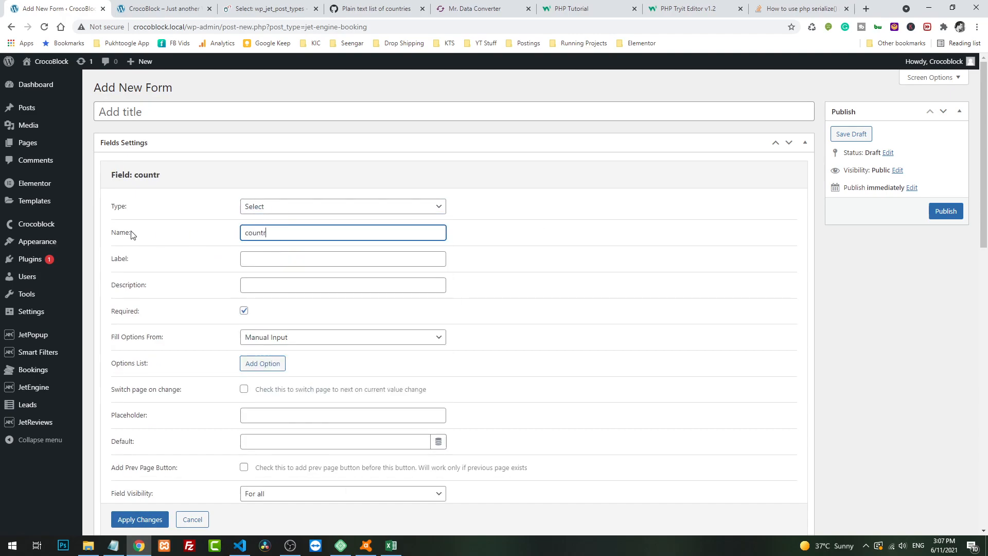
type("Country")
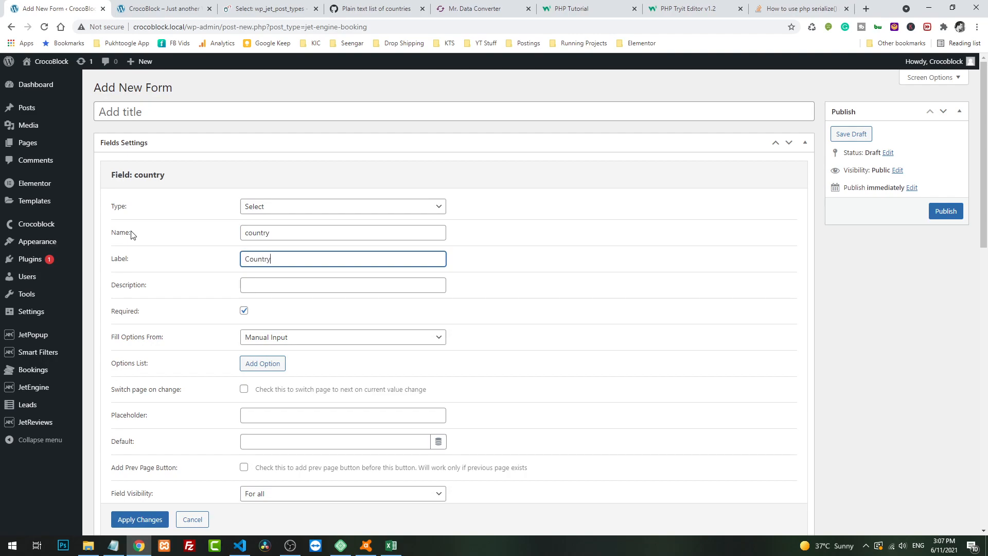
left_click(343, 337)
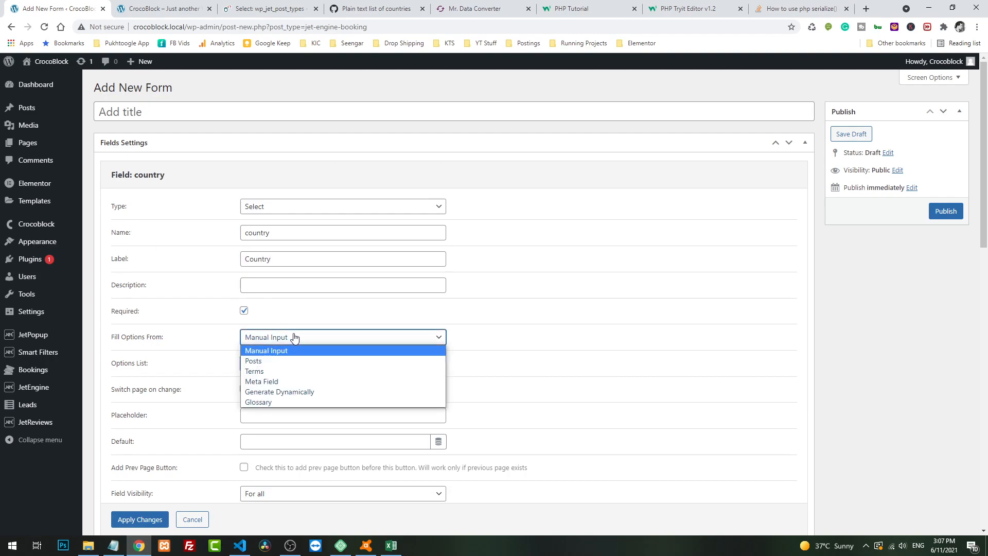
left_click(258, 401)
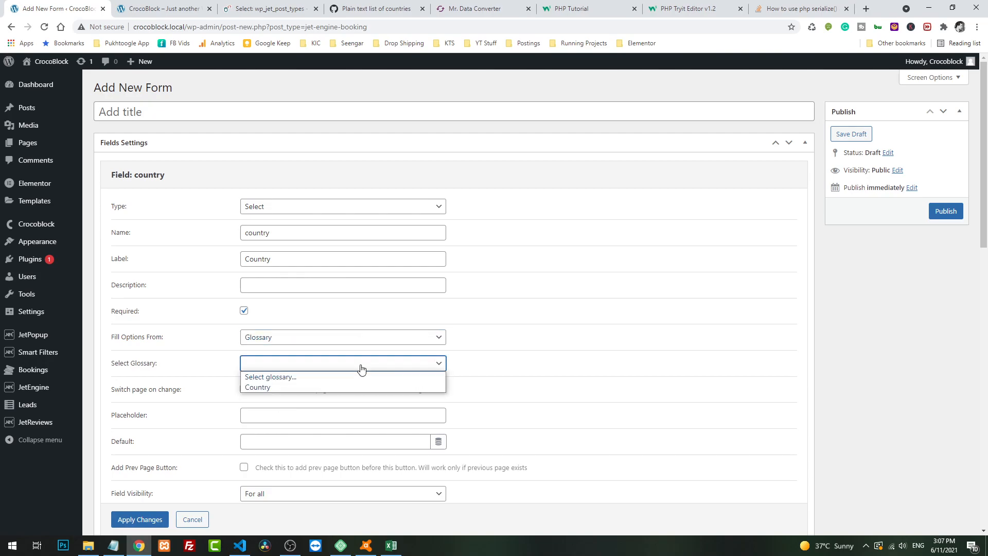
left_click(257, 387)
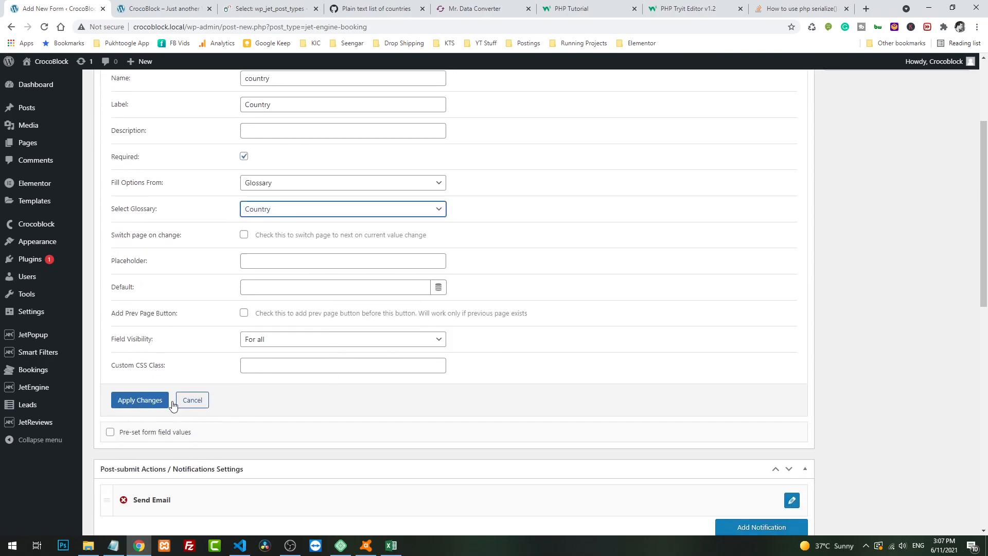
left_click(140, 399)
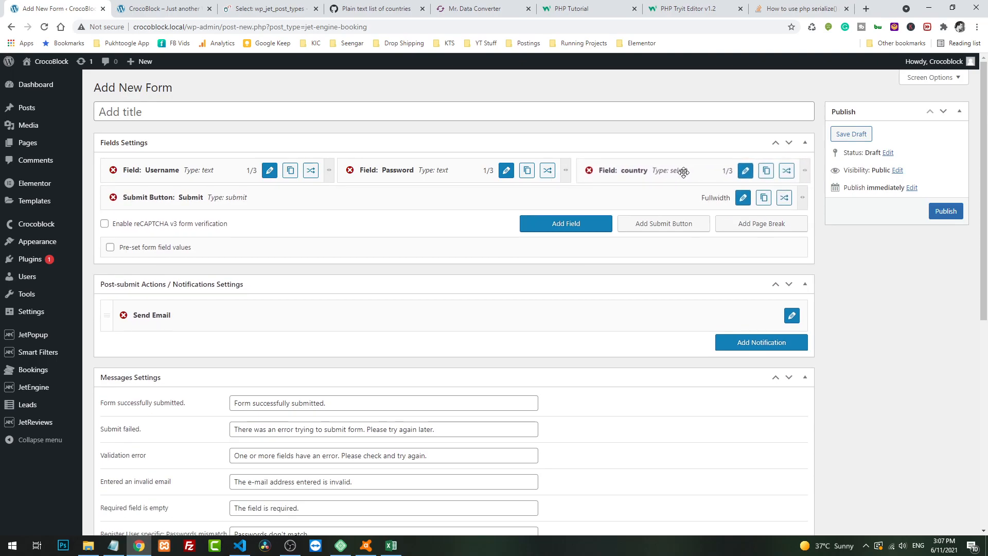
Step: Set the post-submit action to Register New User, mapping login to Username and passwords to Password
left_click(792, 315)
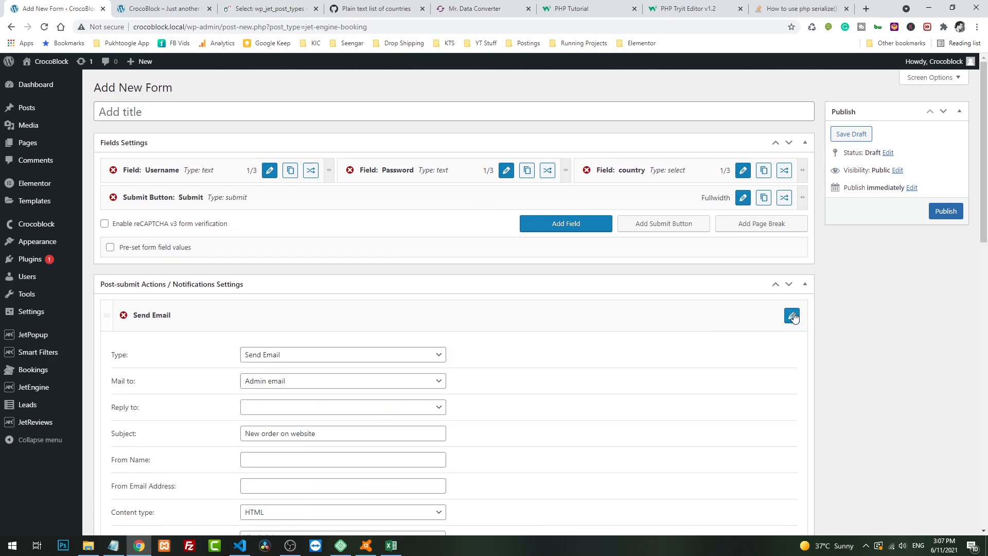
scroll("down", 3)
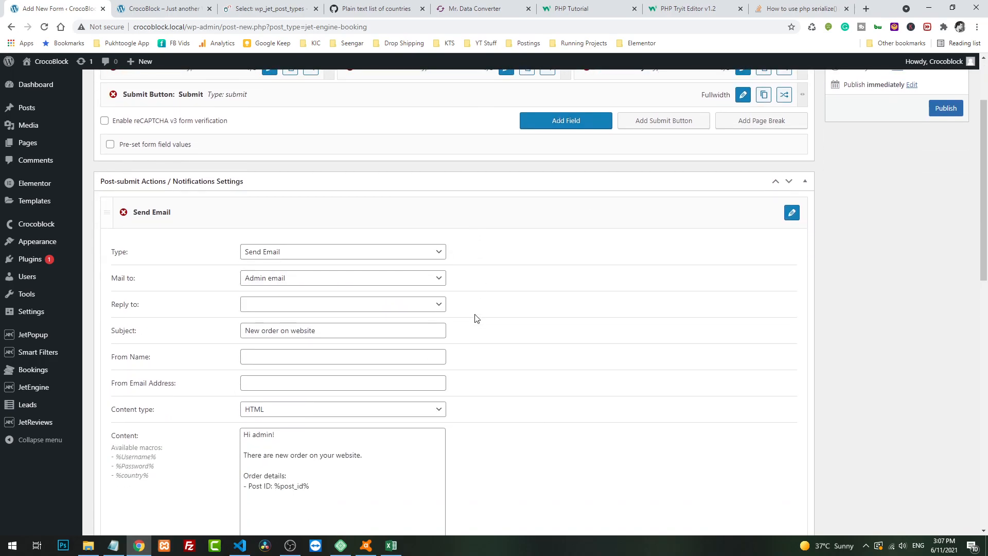
left_click(342, 252)
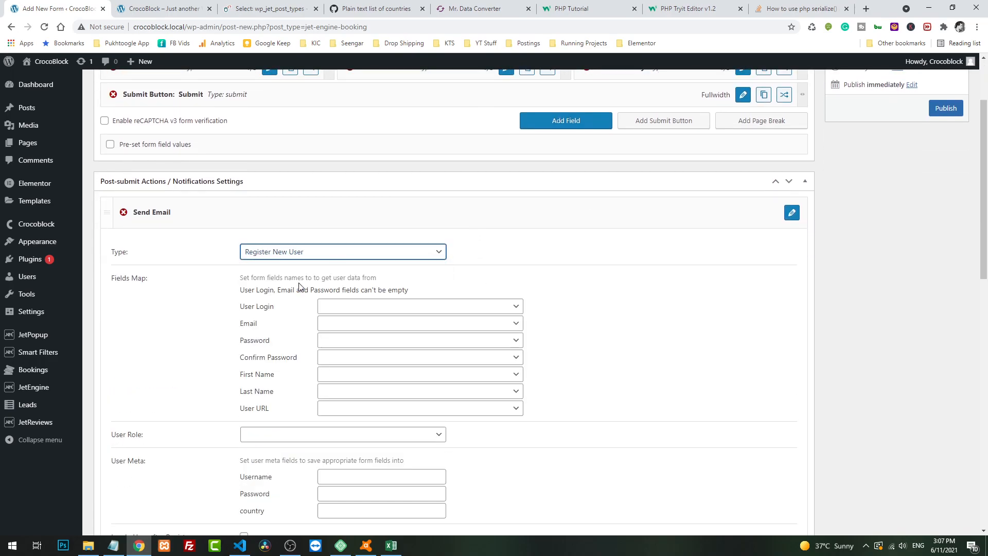
left_click(419, 306)
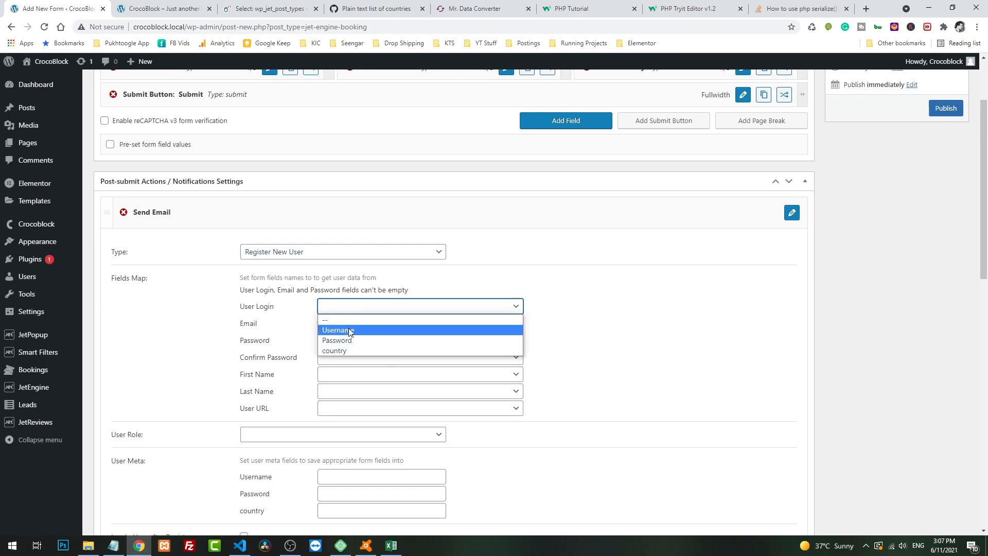
left_click(338, 330)
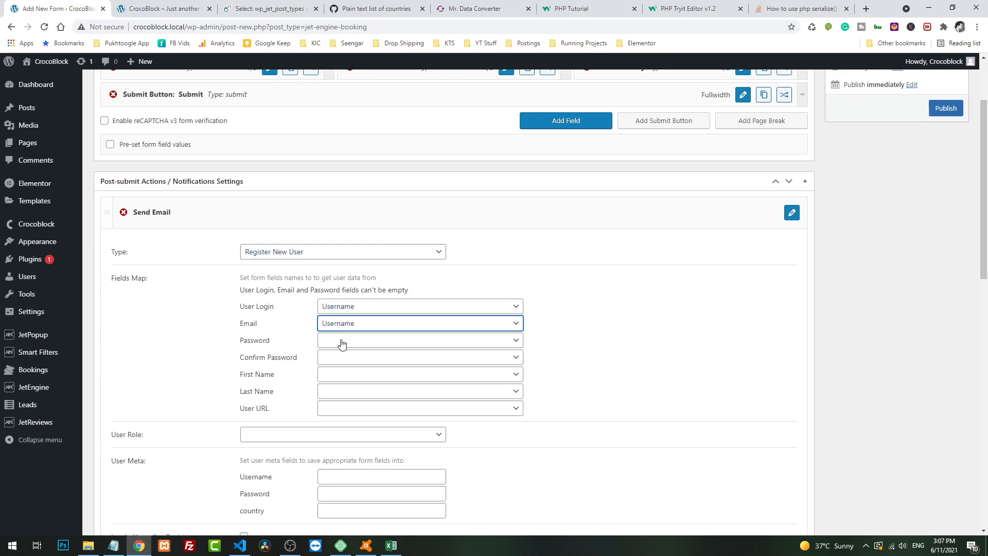
left_click(419, 344)
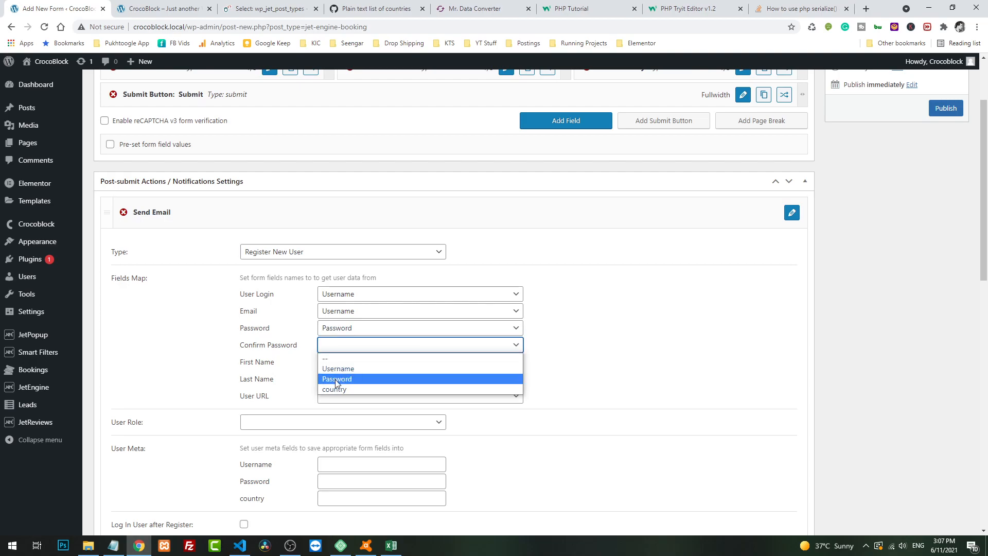
left_click(337, 378)
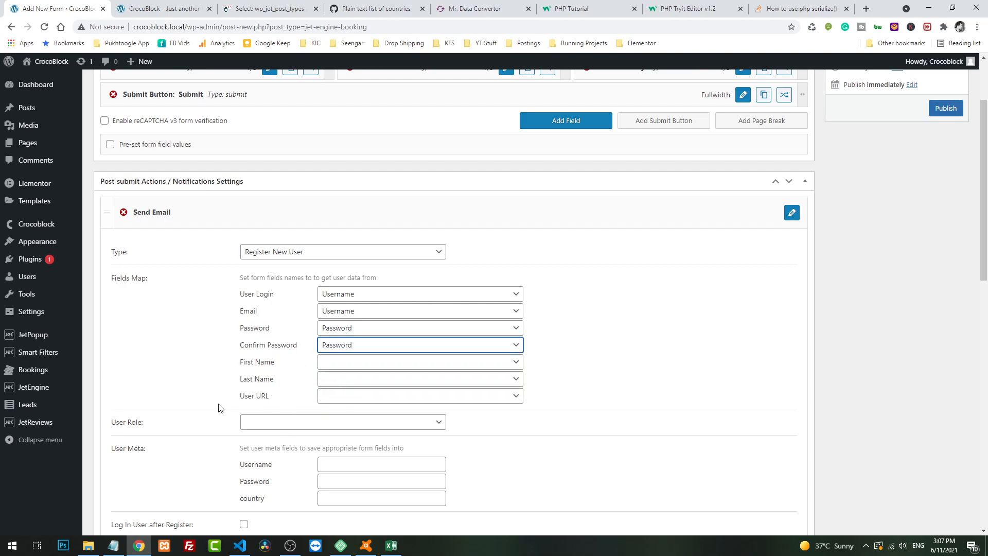
mouse_move(404, 365)
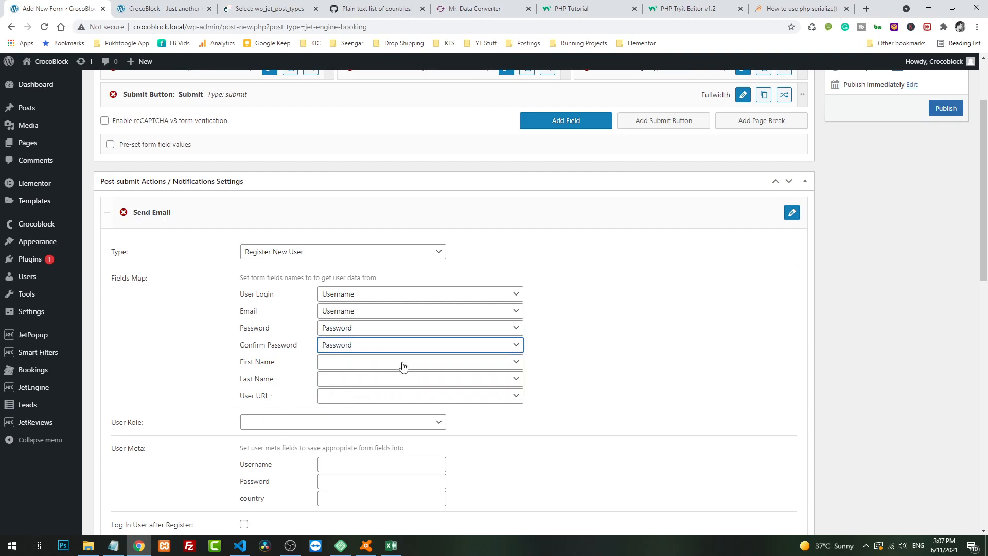
scroll("down", 3)
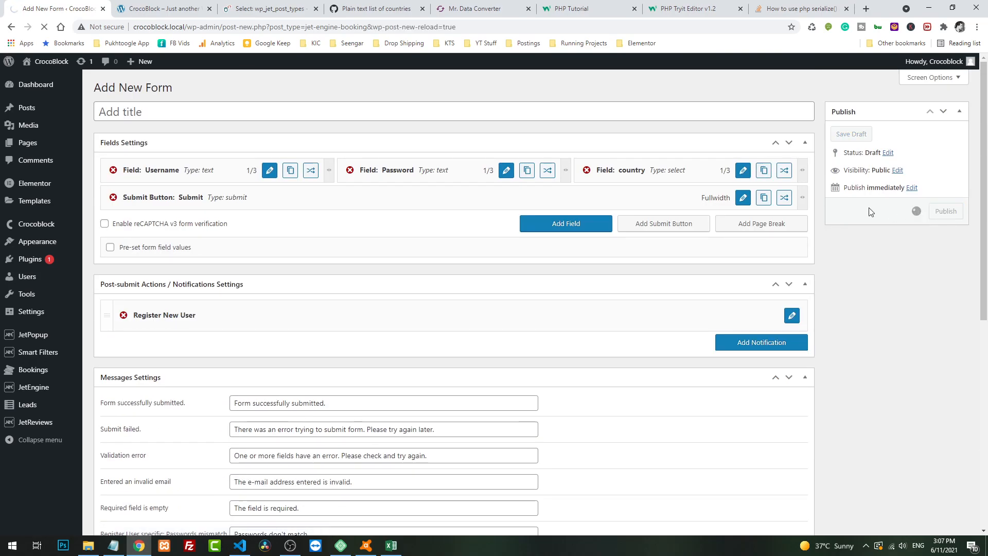
Step: Title the form 'Register Form', update it, and go to the Pages list
left_click(945, 211)
type("Regist")
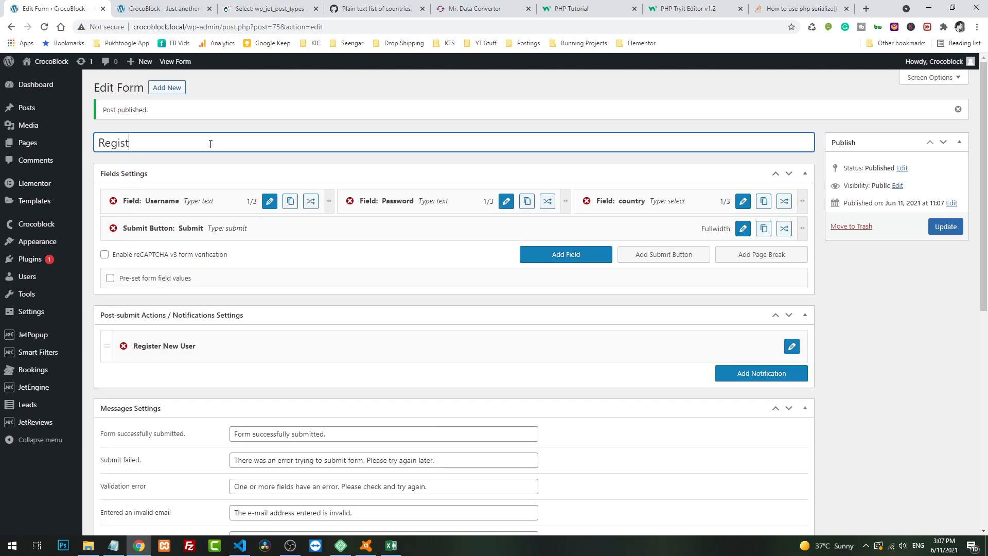
left_click(944, 226)
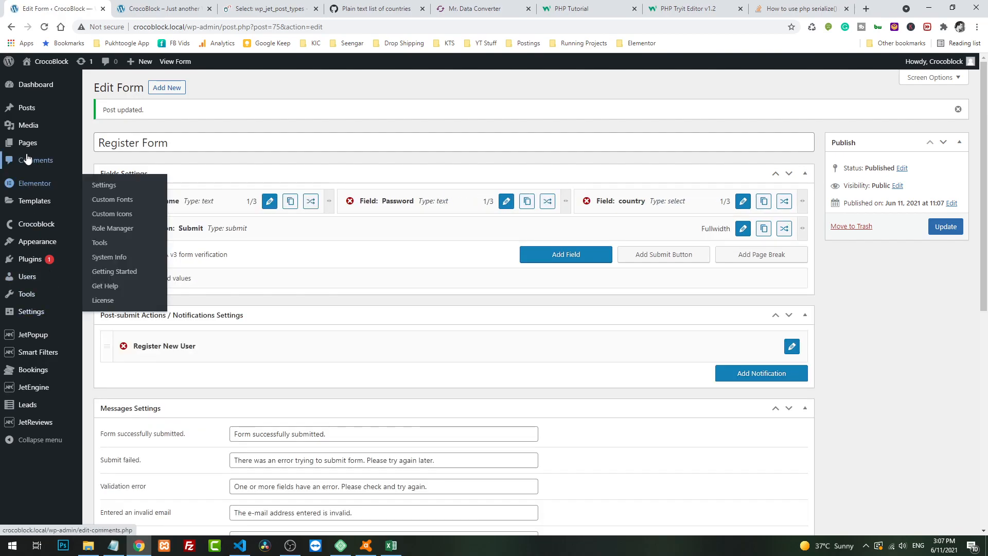
left_click(27, 142)
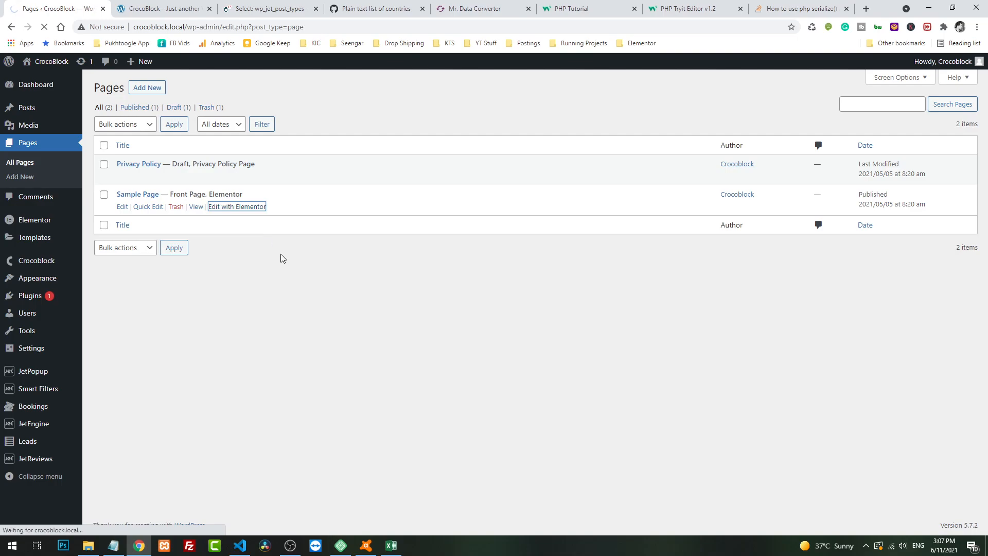
Step: Add a form widget showing Register Form to the Sample Page in Elementor and update
left_click(236, 206)
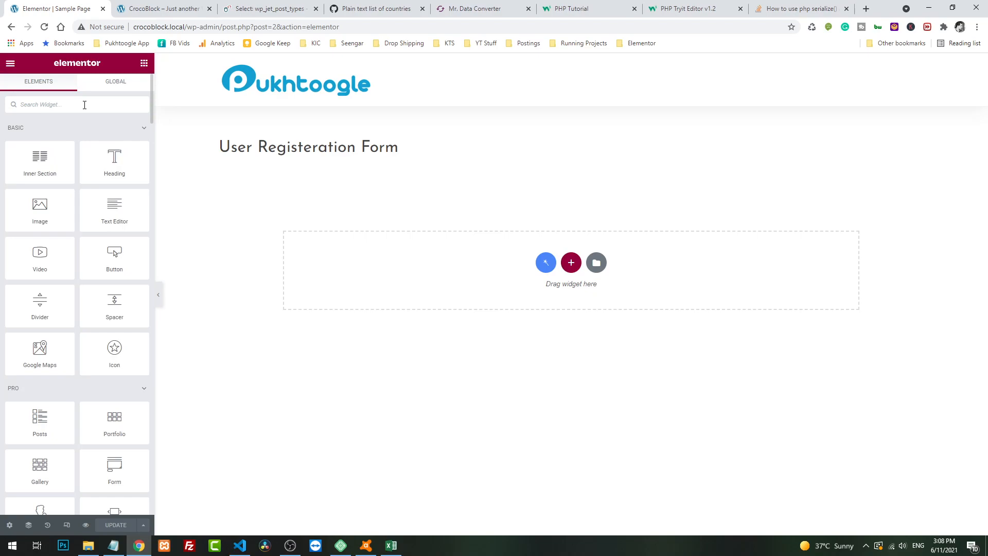
type("form")
type("re")
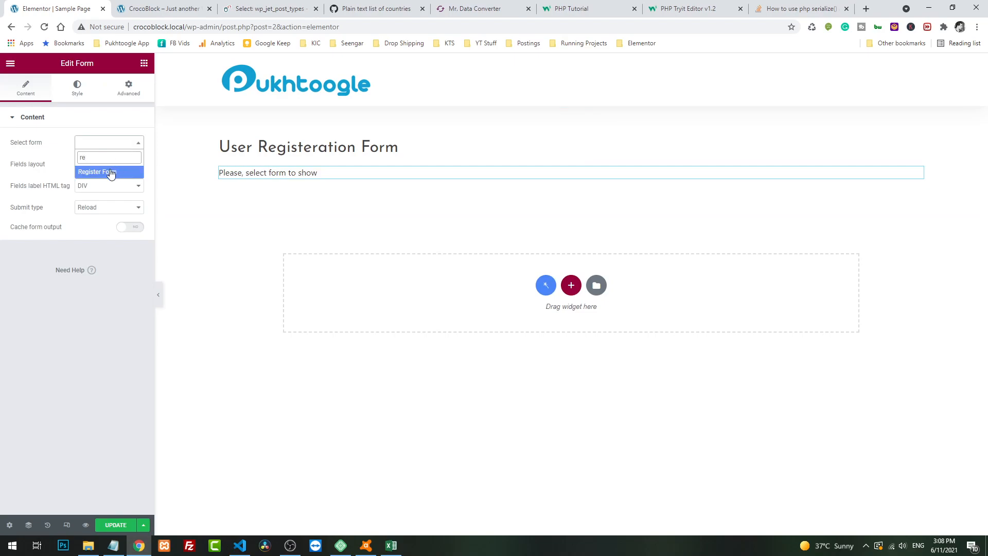
left_click(97, 172)
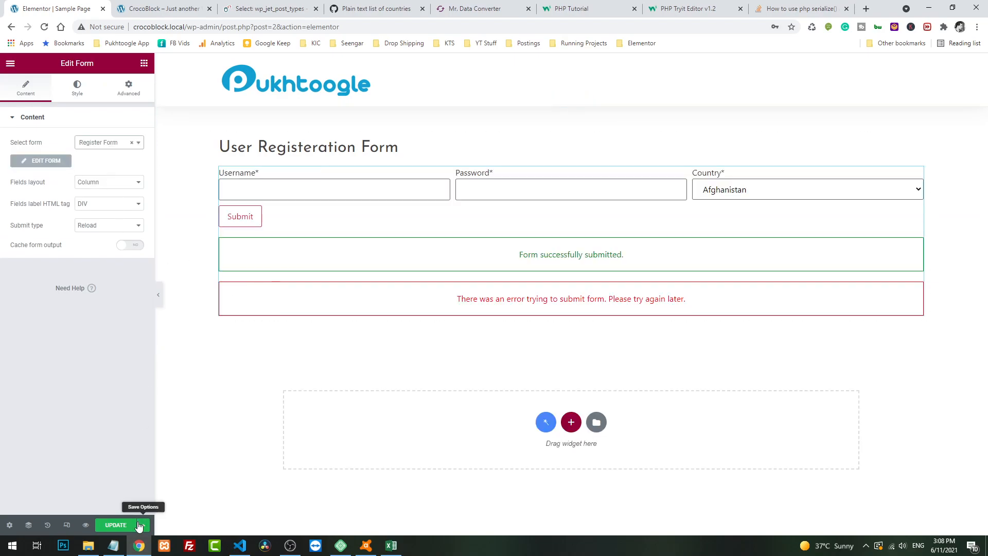
left_click(115, 525)
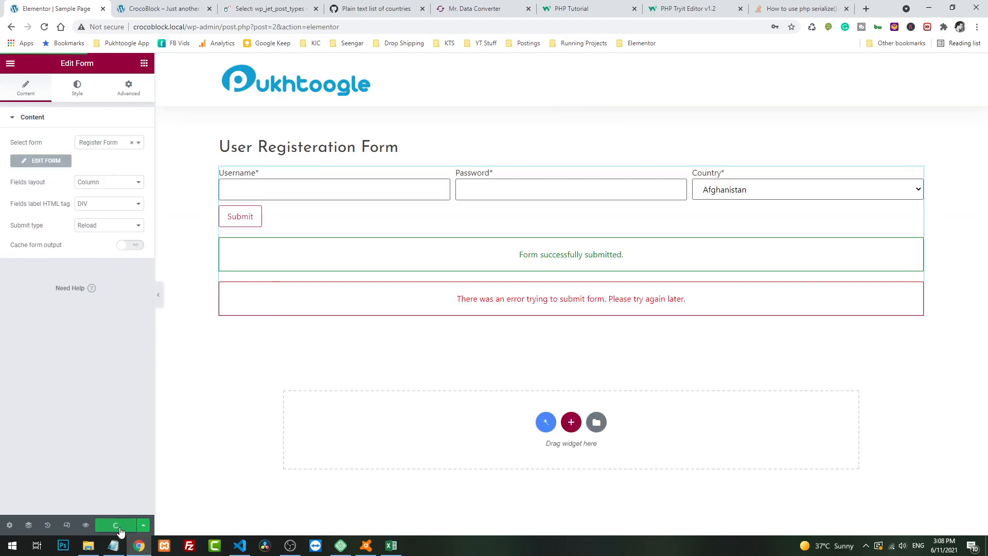
left_click(160, 8)
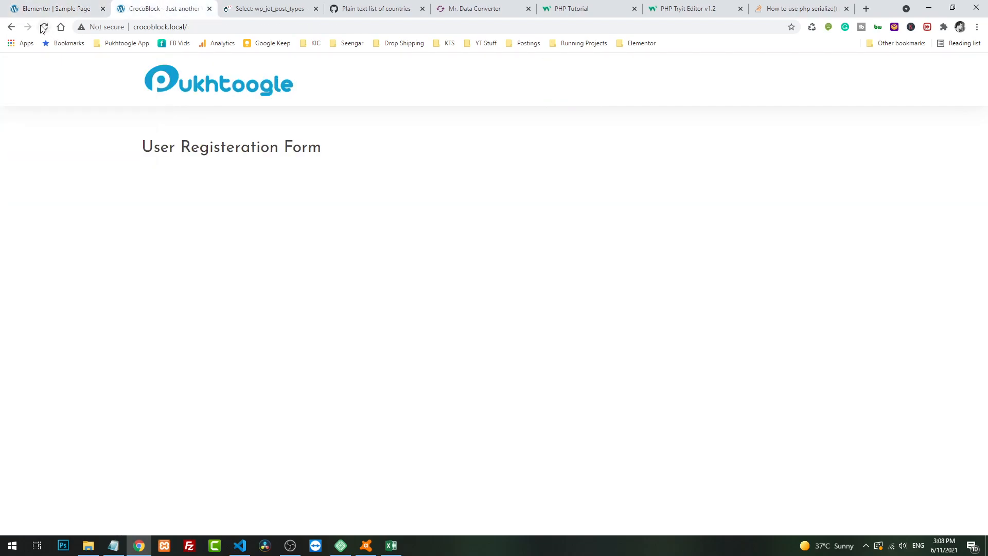
Step: Reload the front page to view the form's Username, Password and Country fields
left_click(44, 26)
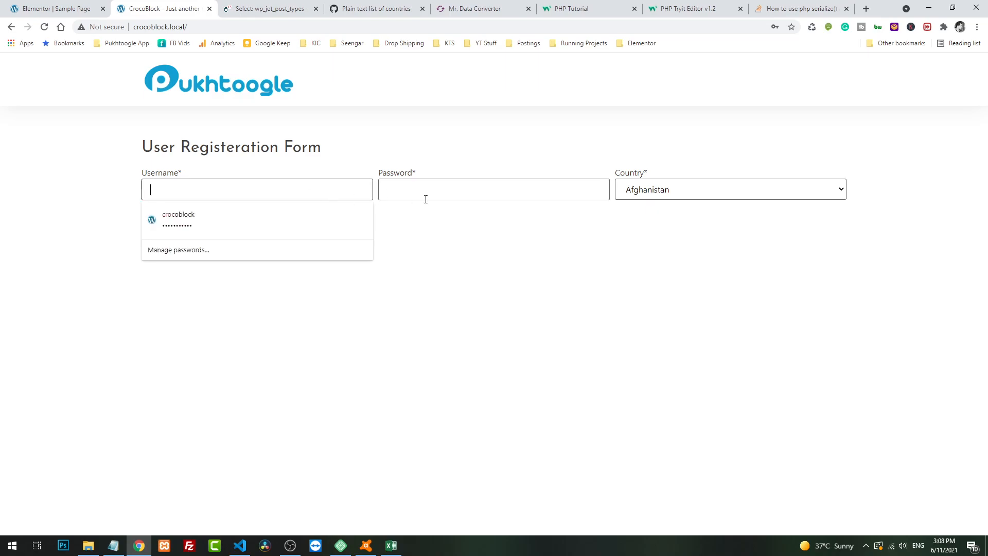
left_click(729, 189)
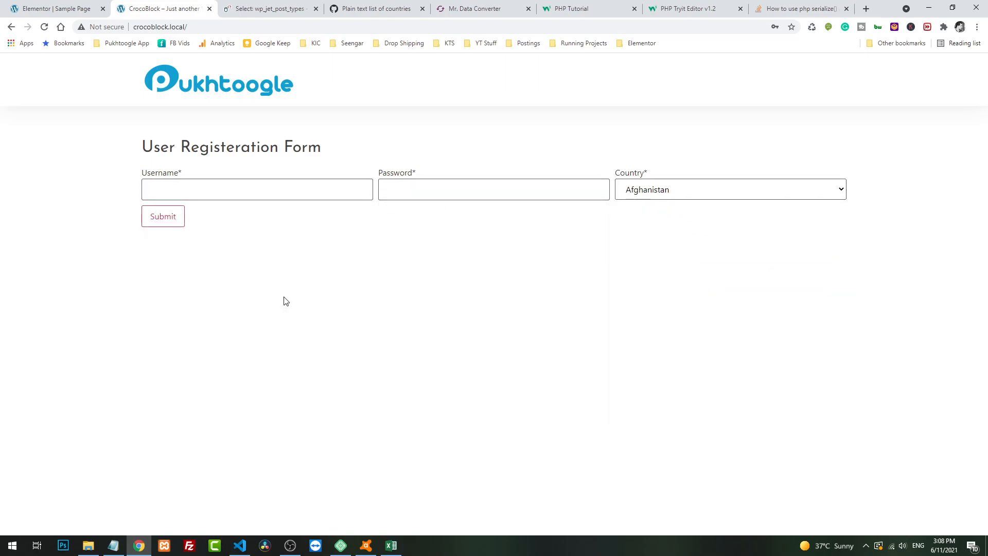
mouse_move(280, 309)
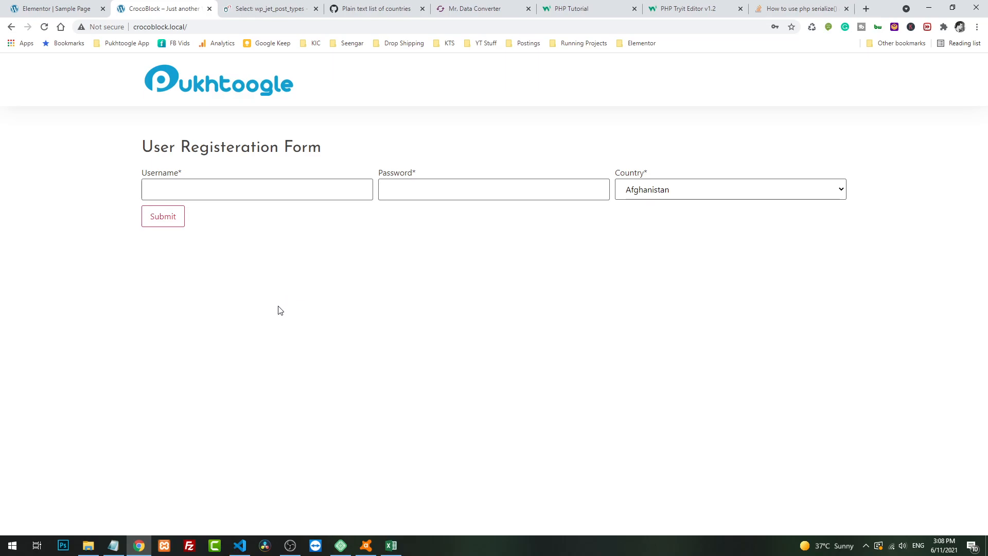
left_click(586, 9)
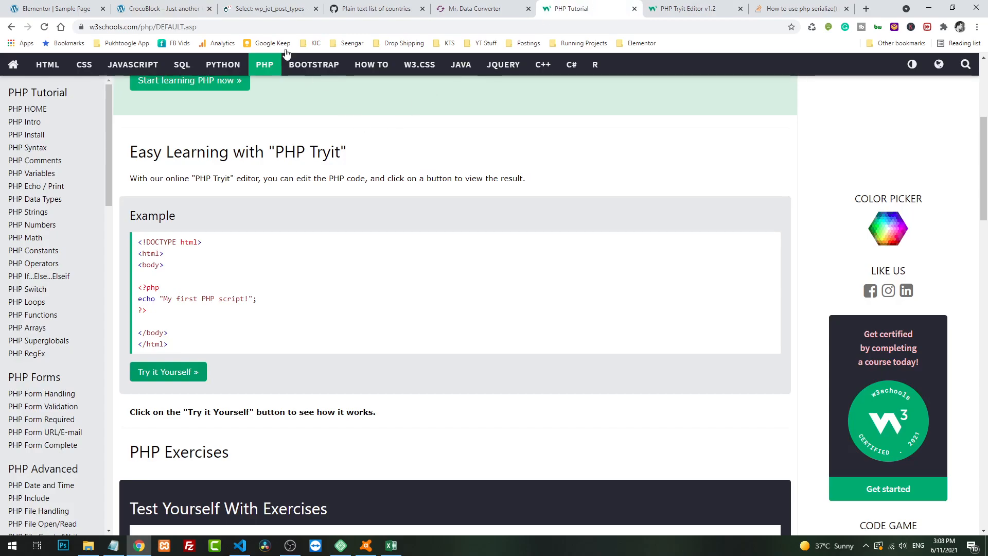
Step: Review the serialize() output's element count, string length and first element, then return to Mr. Data Converter
left_click(800, 9)
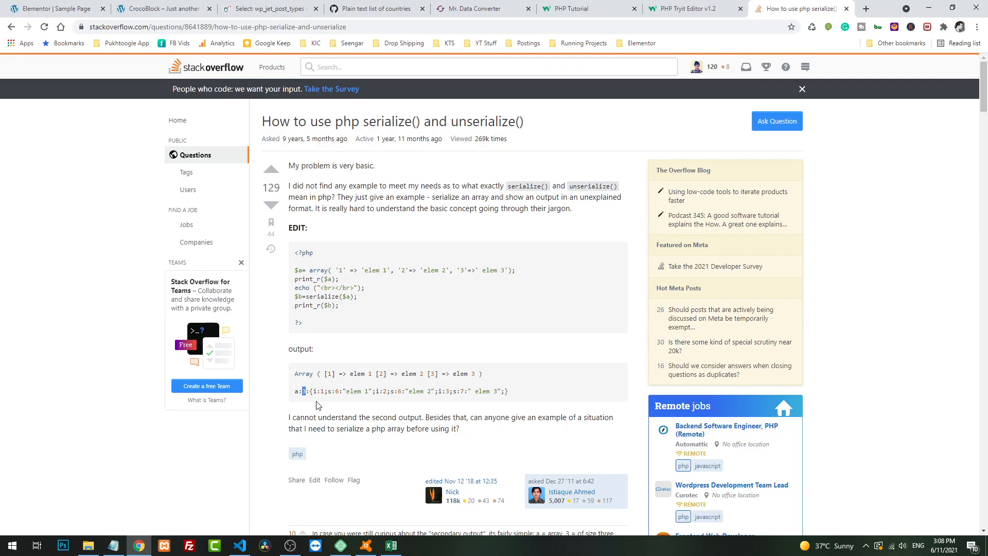
left_click(337, 390)
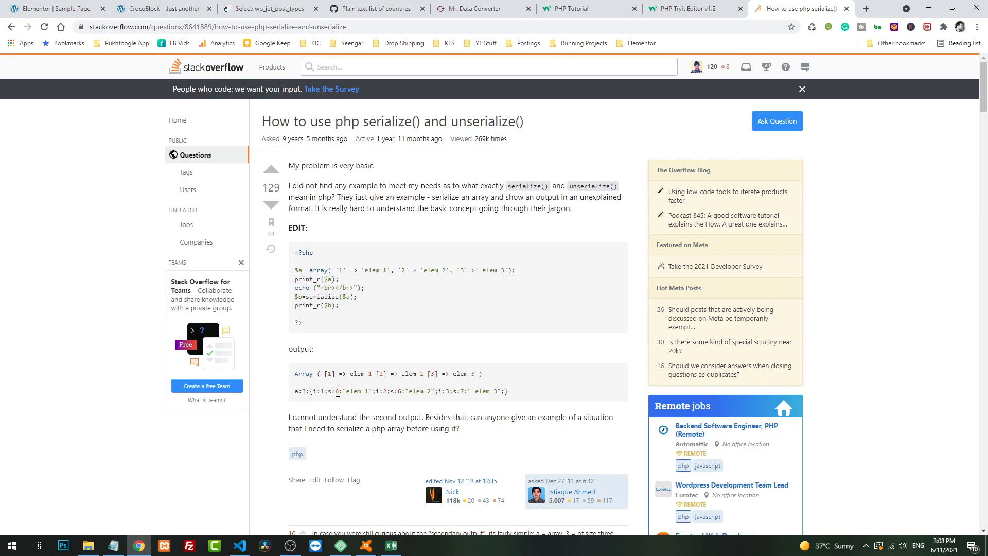
double_click(350, 391)
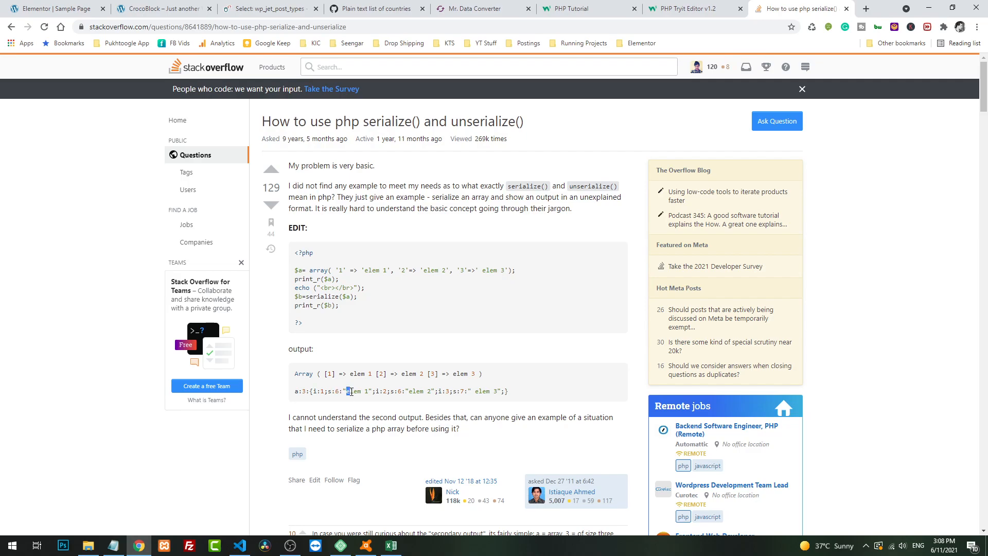
double_click(356, 391)
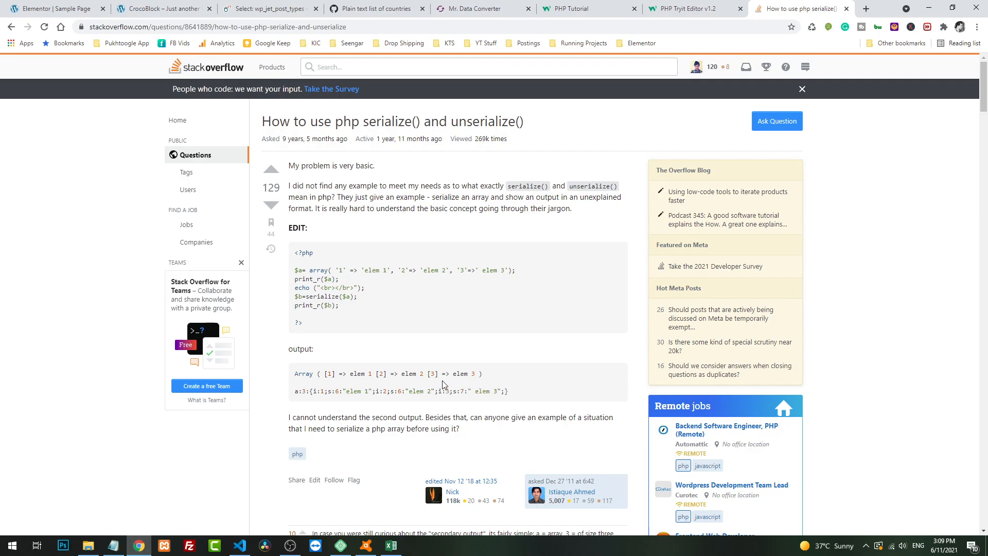
mouse_move(433, 250)
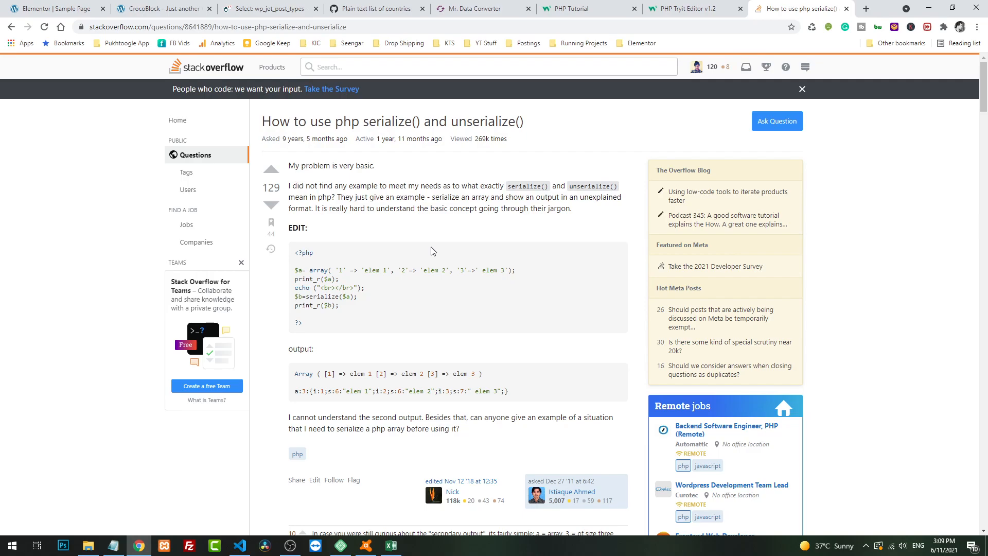
mouse_move(424, 266)
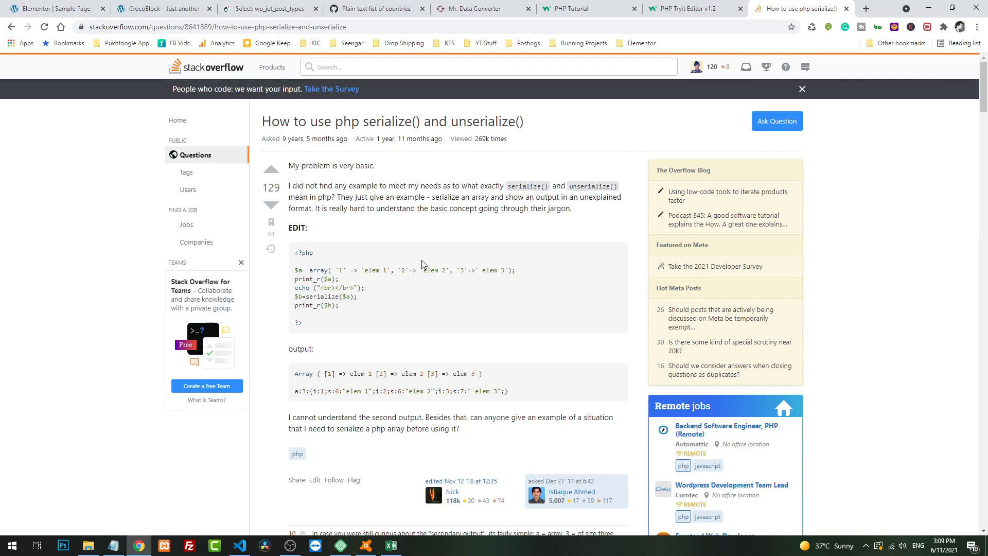
mouse_move(447, 263)
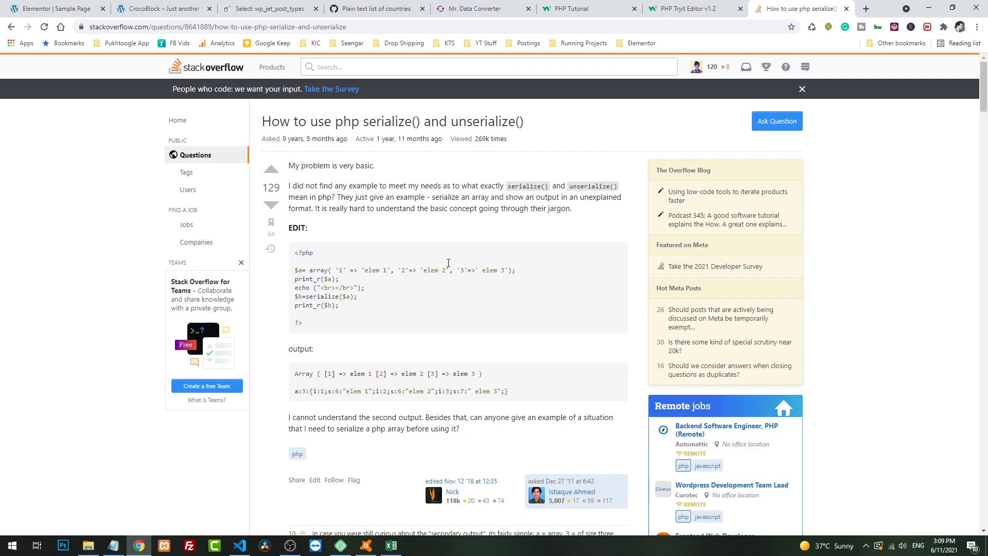
left_click(479, 9)
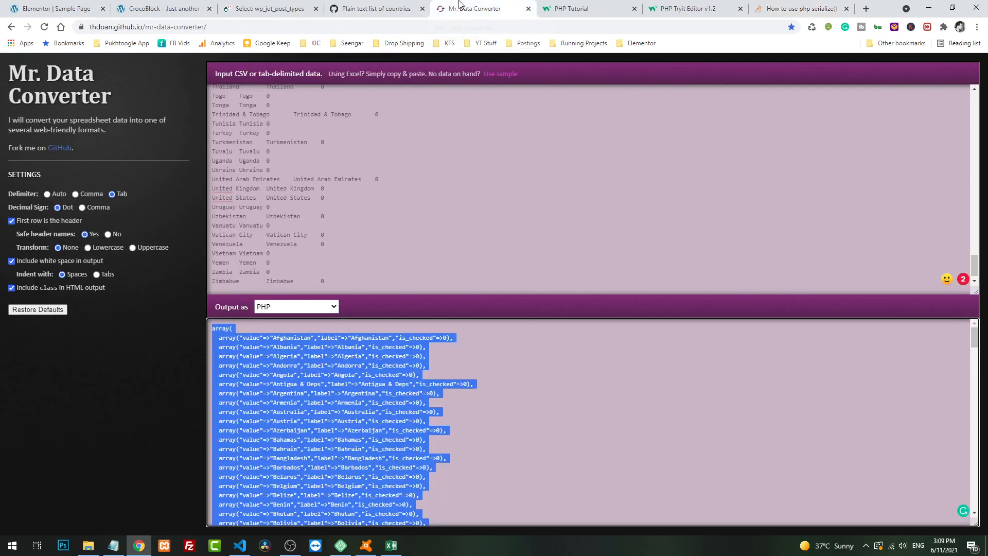